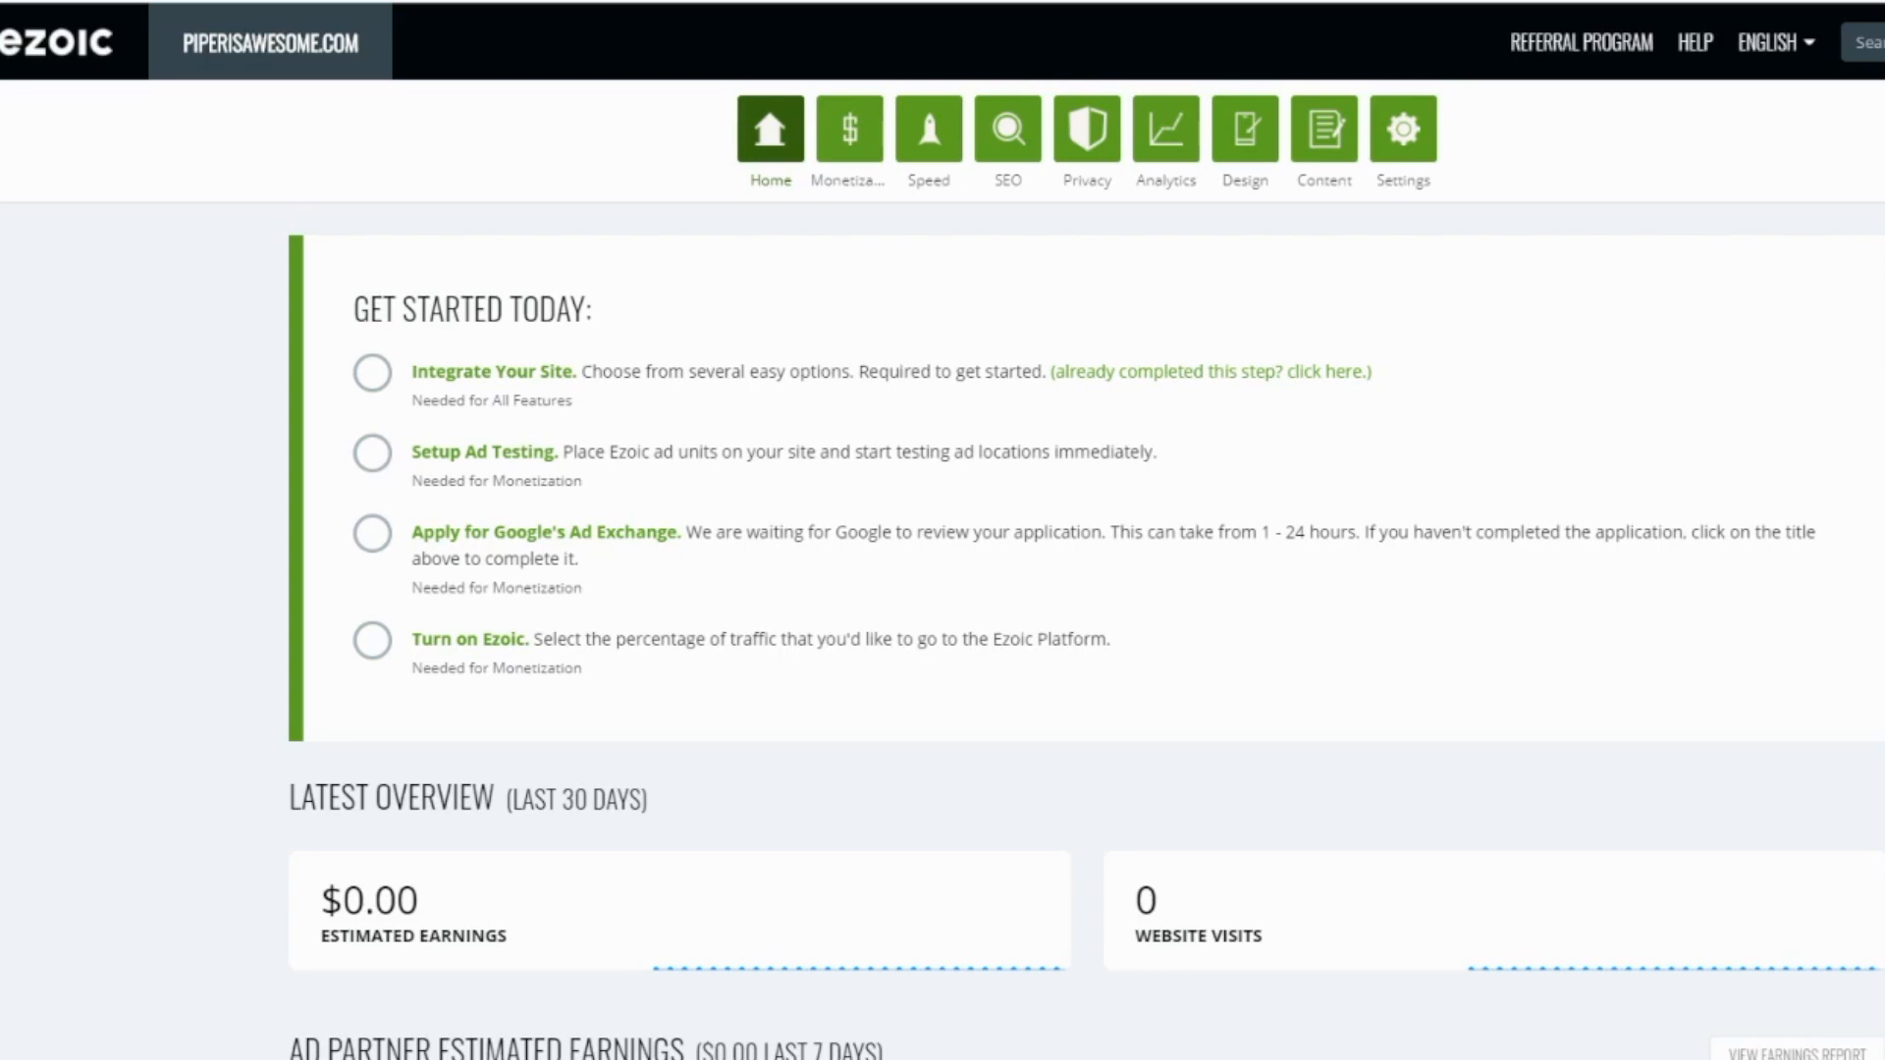
{"action": "mouse_move", "coordinate": [1817, 554]}
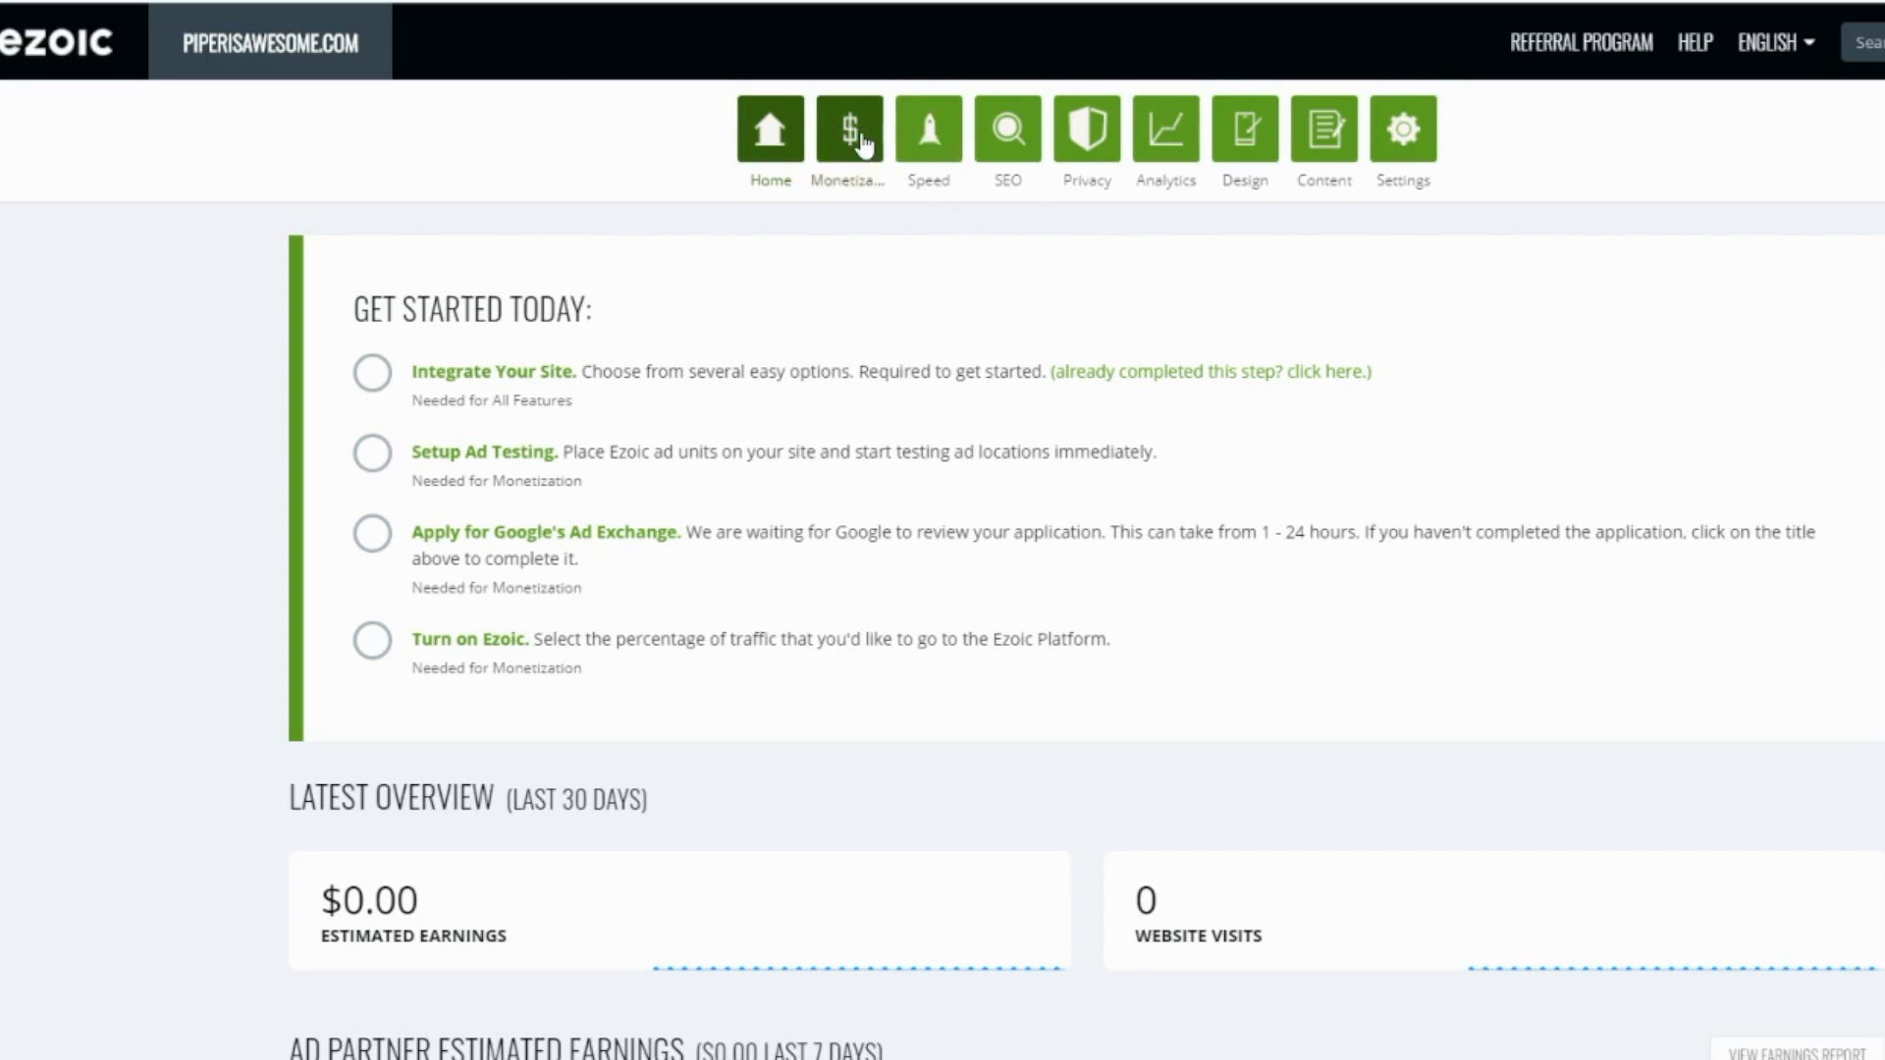
- Open Ezoic's Monetization page and scroll down to the Ad Tester section
{"action": "left_click", "coordinate": [847, 129]}
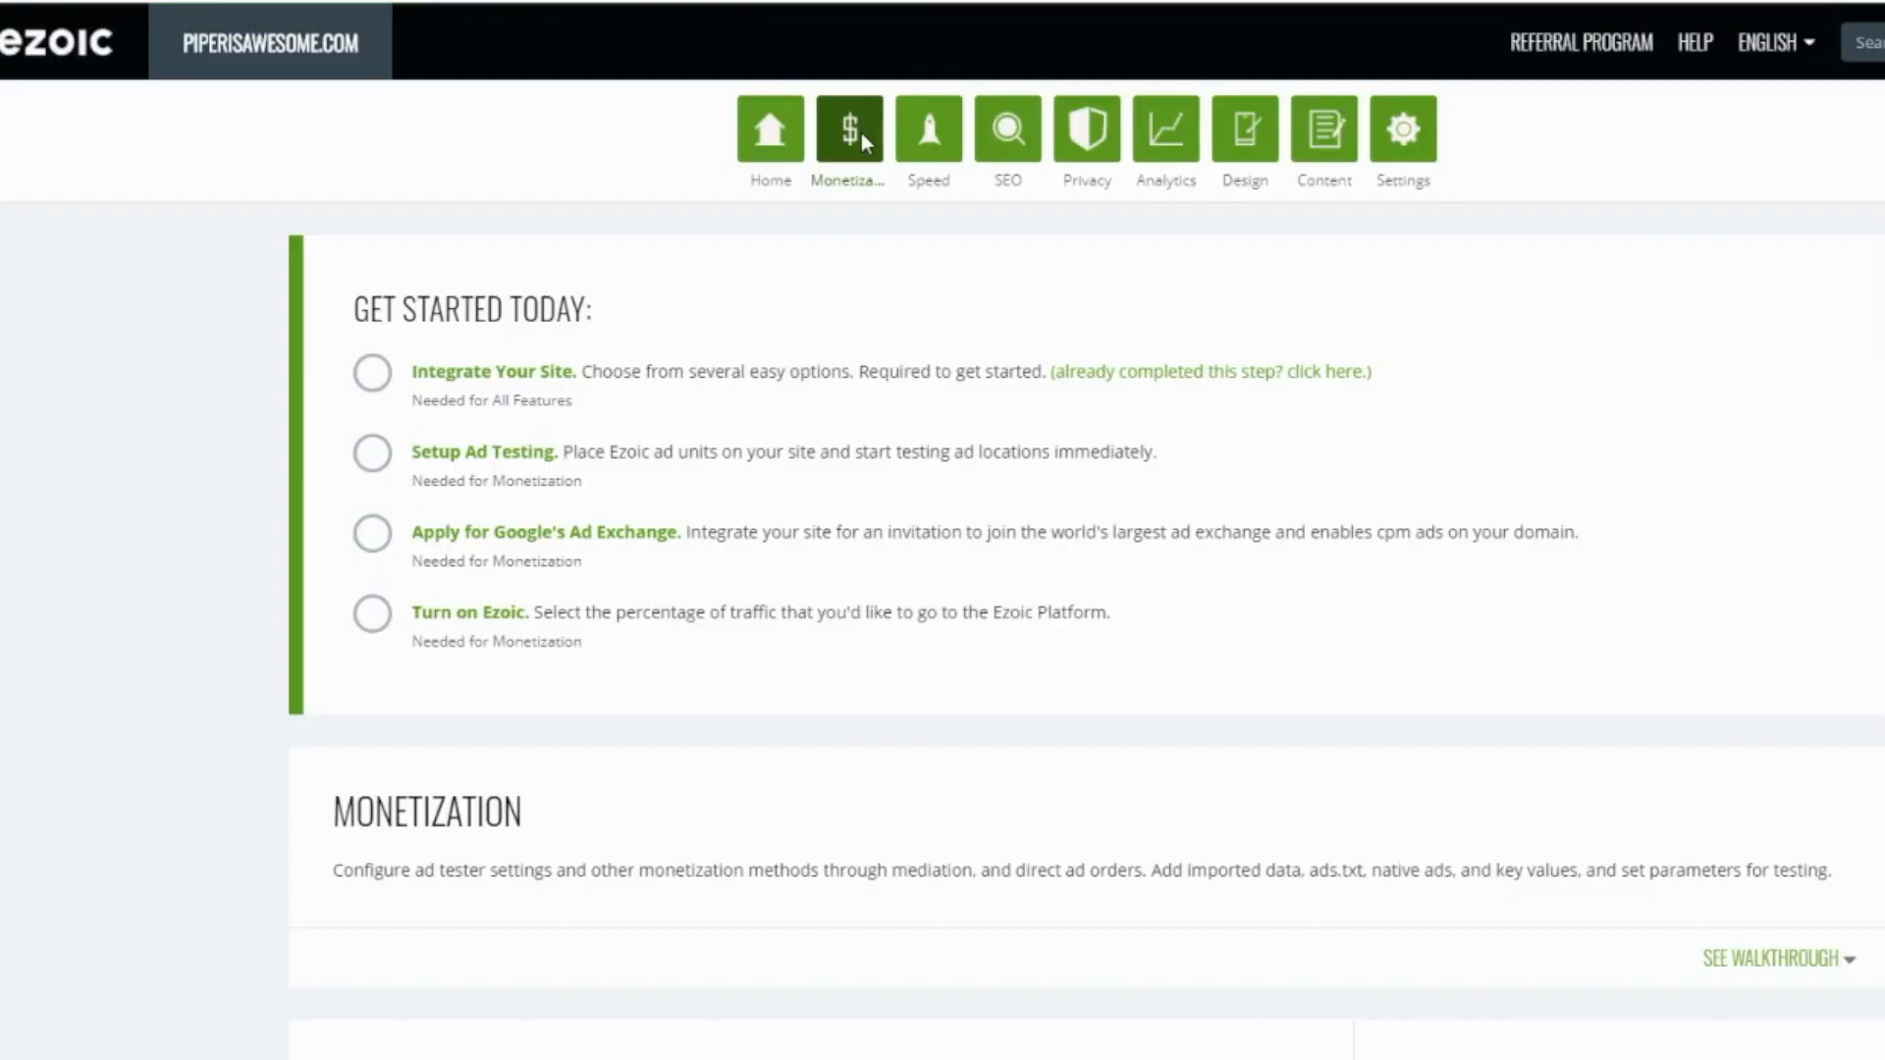
{"action": "scroll", "scroll_direction": "down", "scroll_amount": 3}
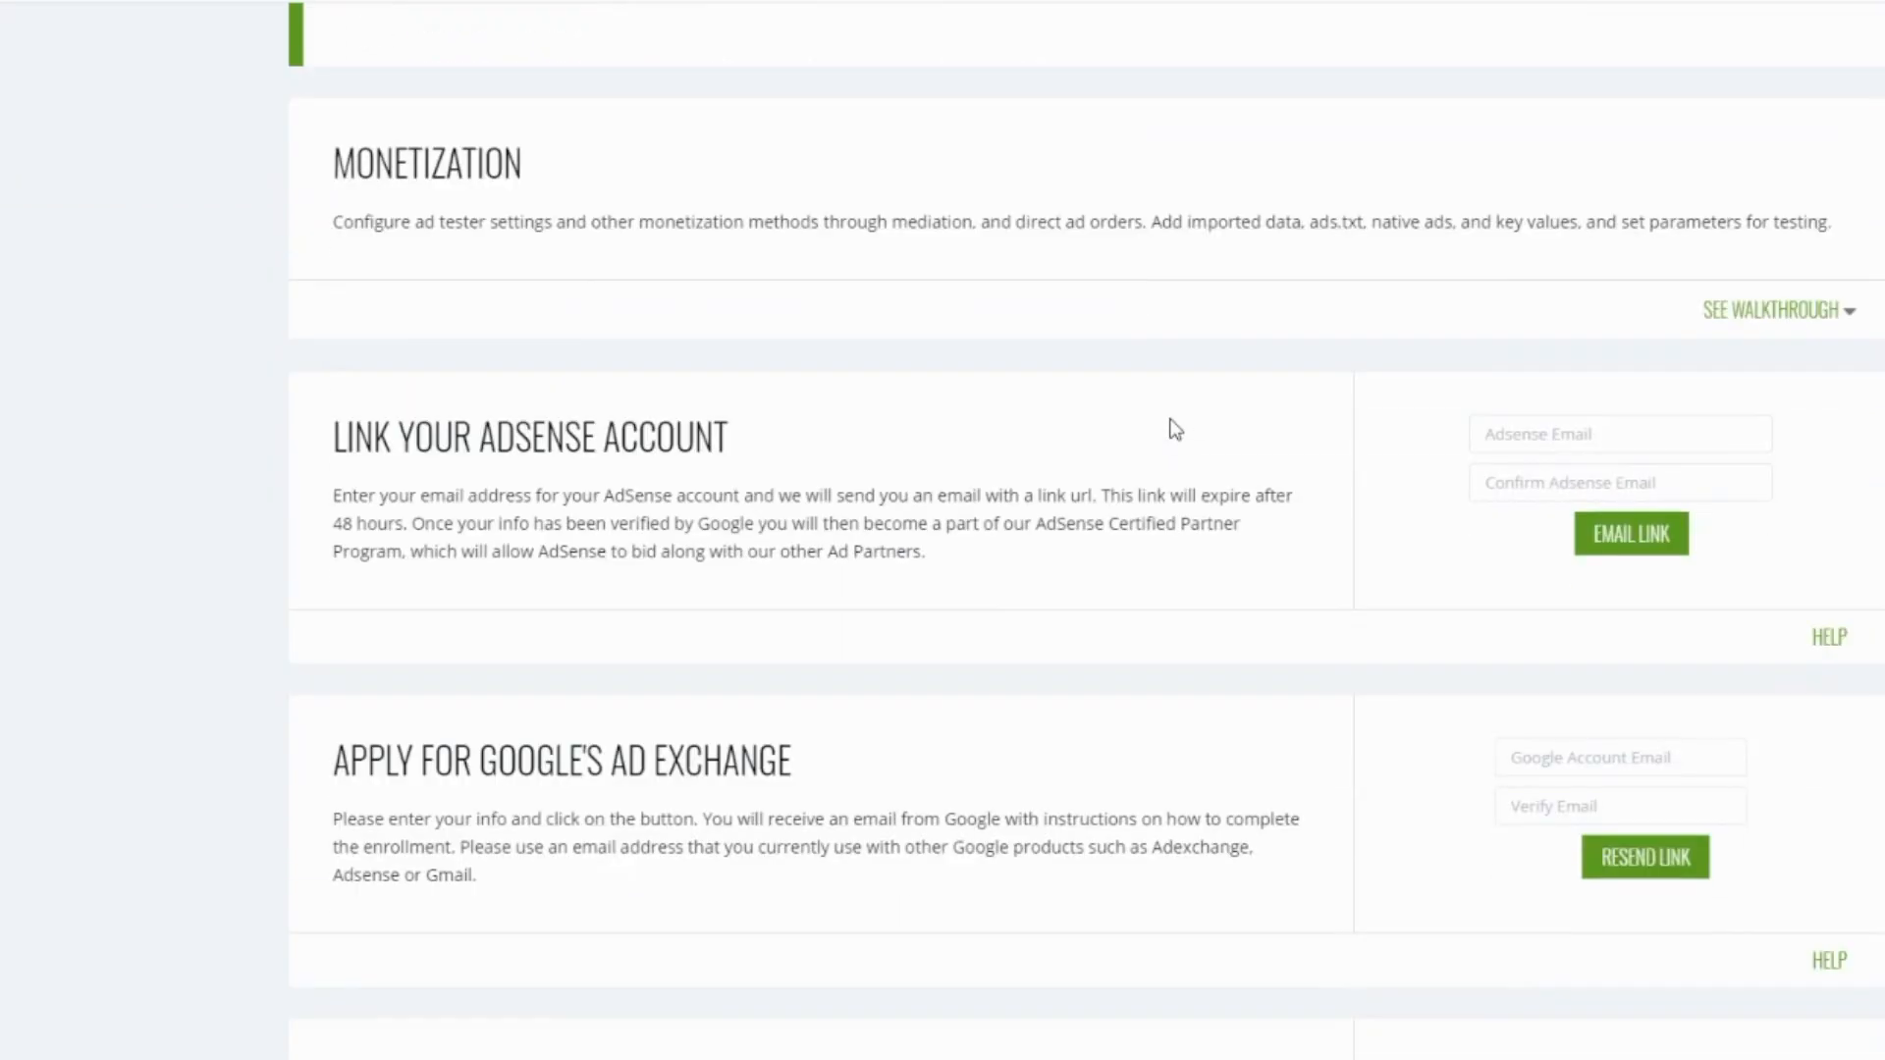
{"action": "scroll", "scroll_direction": "down", "scroll_amount": 3}
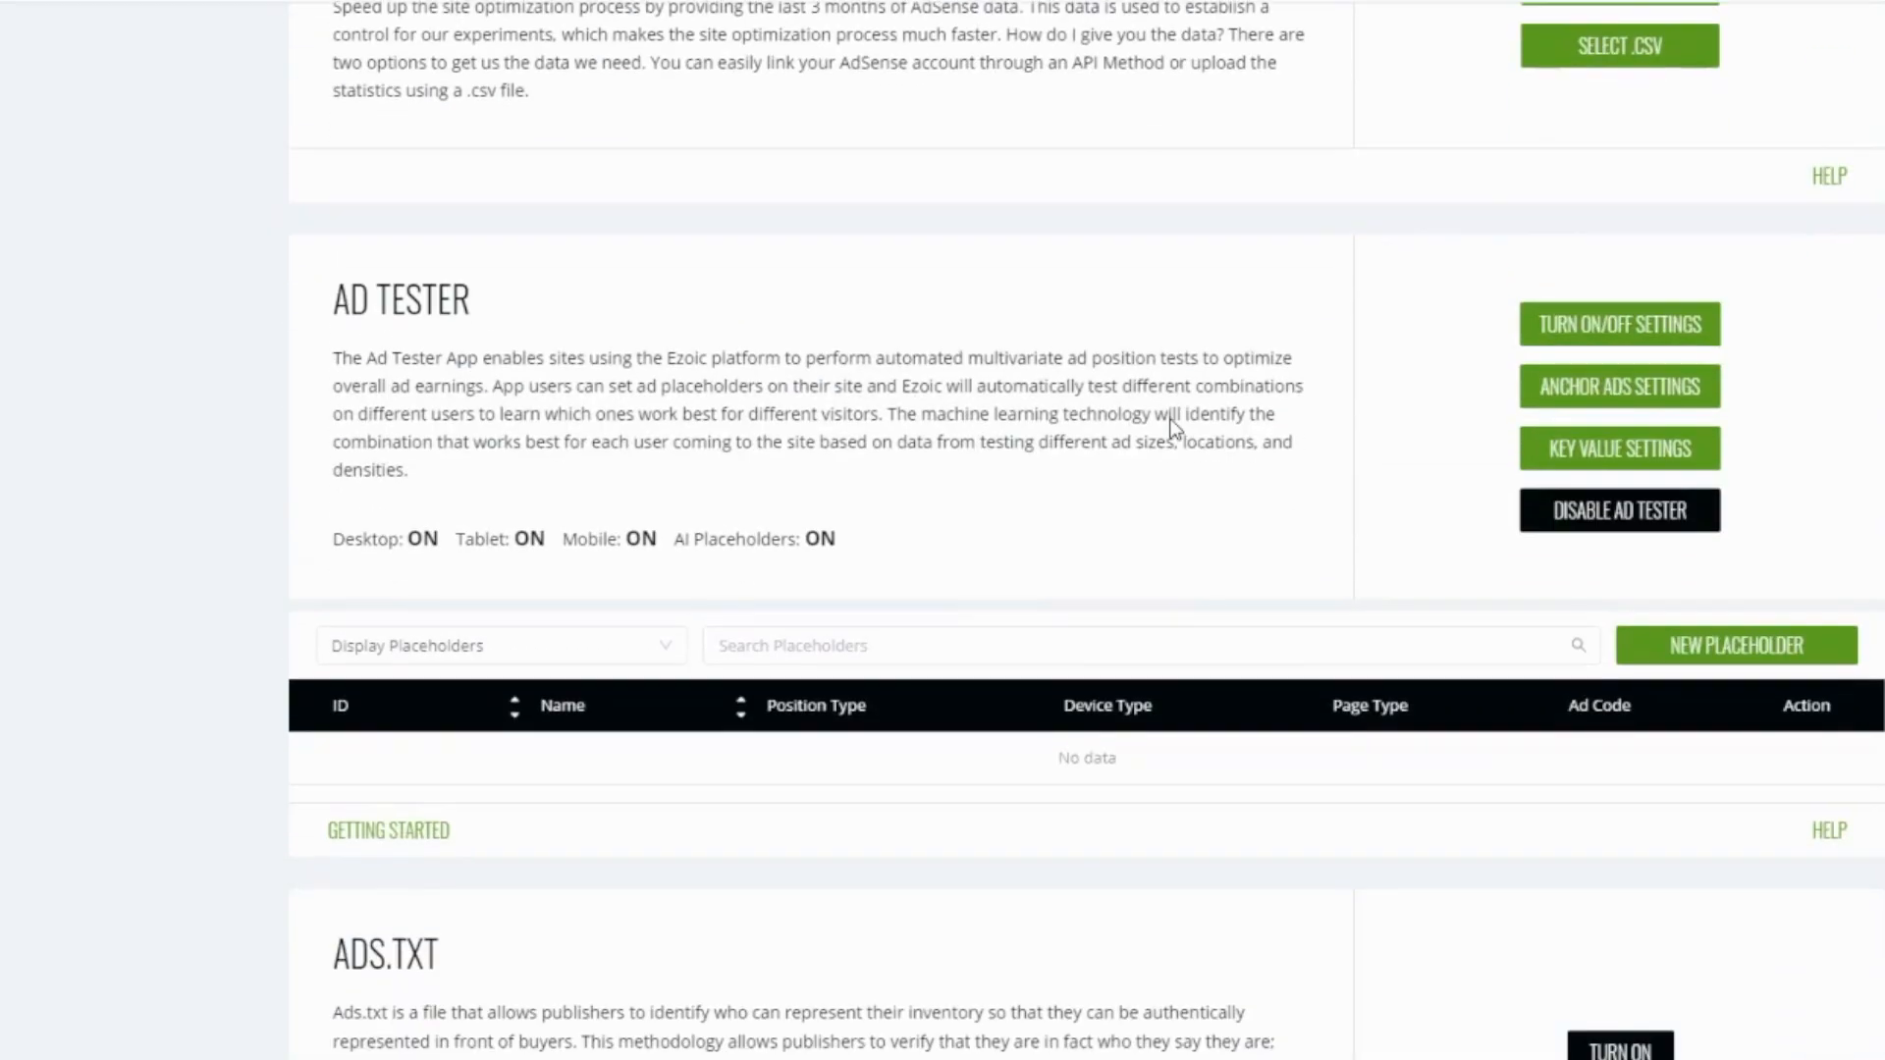
{"action": "scroll", "scroll_direction": "down", "scroll_amount": 3}
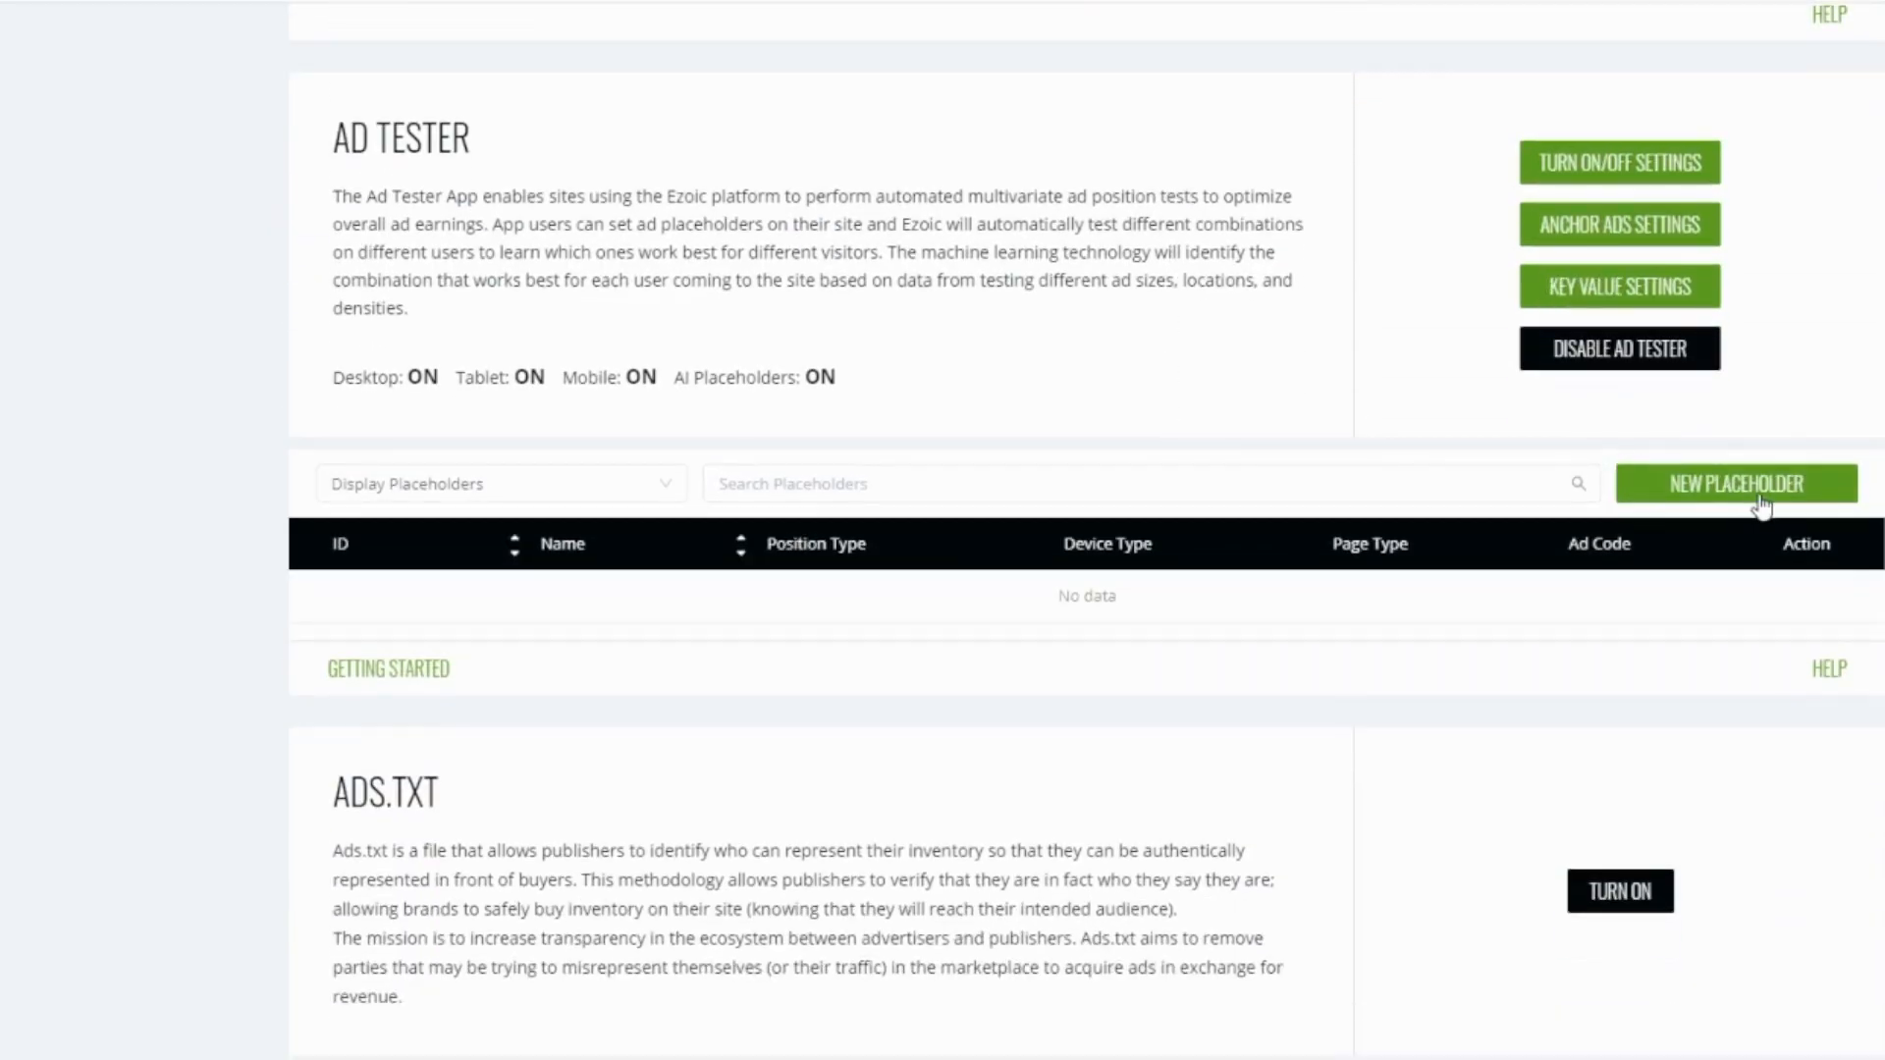
- Create a Sidebar Bottom placeholder, keeping only box and vertical sizes for desktop and tablet
{"action": "left_click", "coordinate": [1736, 483]}
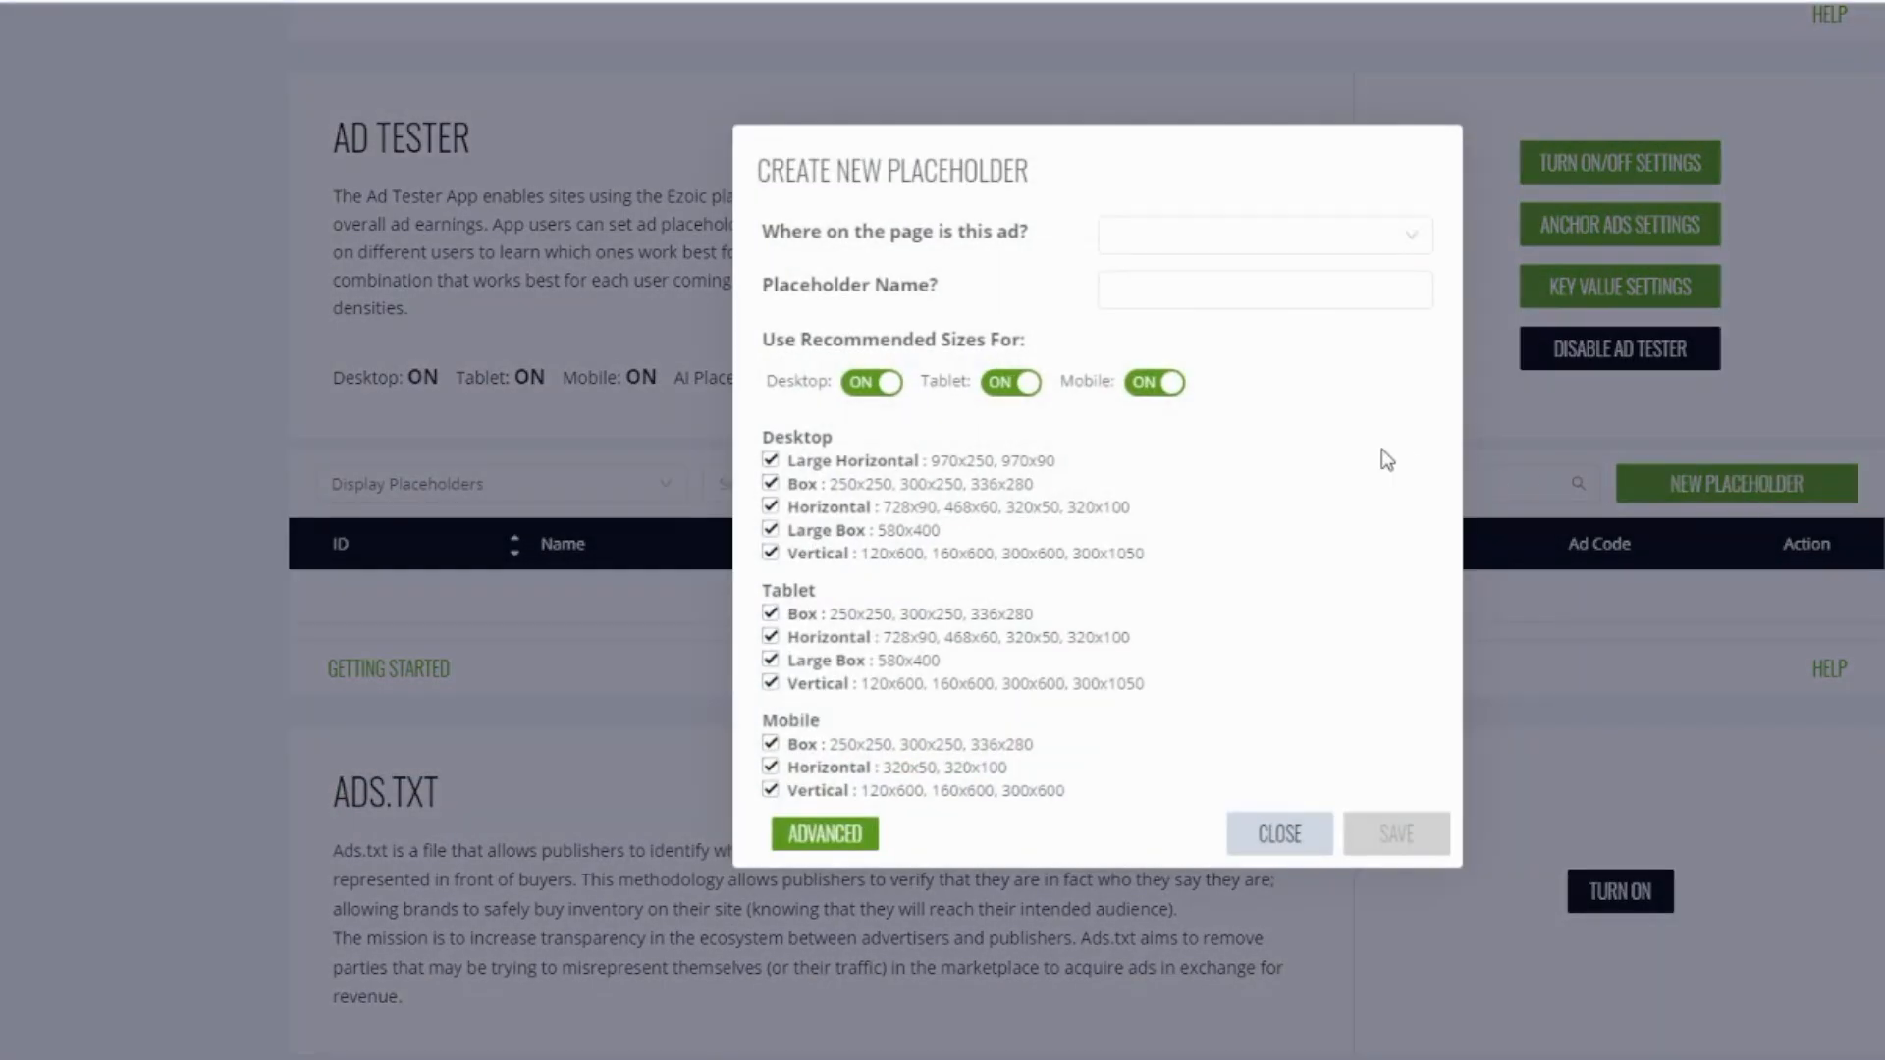
{"action": "left_click", "coordinate": [1263, 234]}
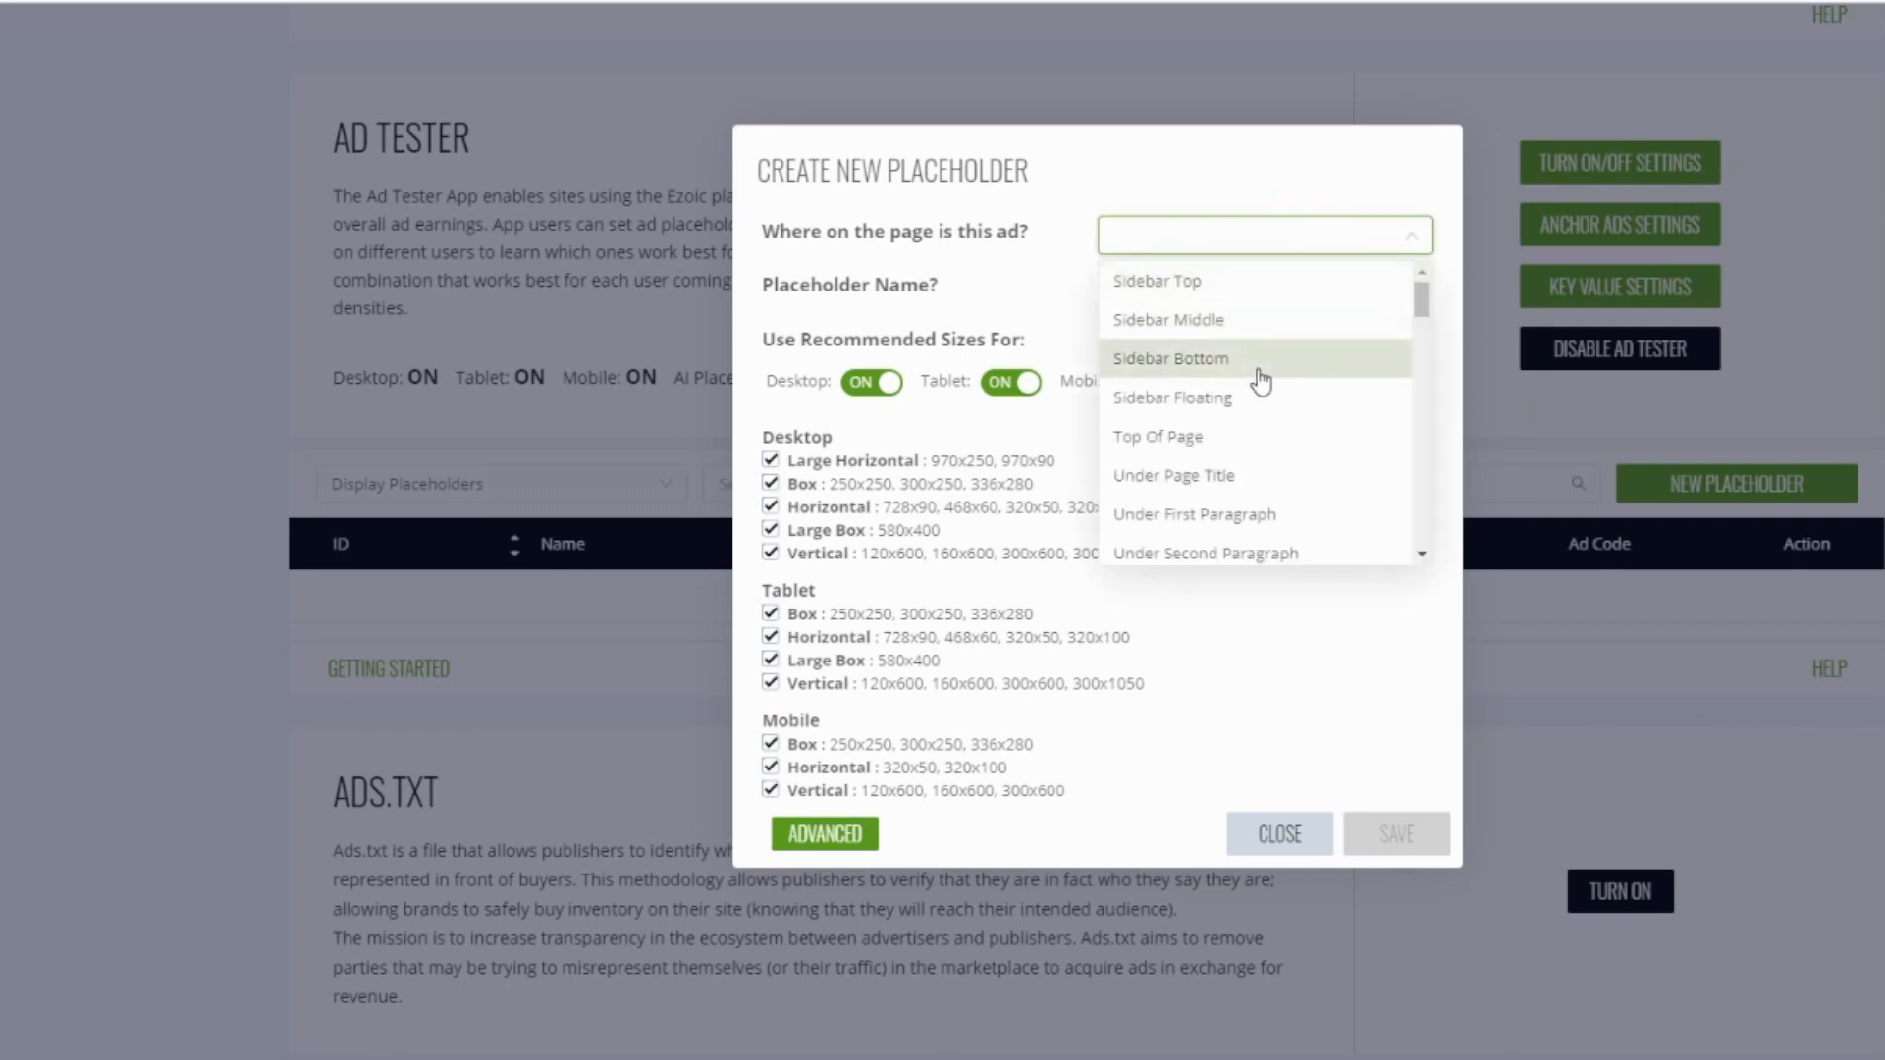
{"action": "left_click", "coordinate": [1169, 358]}
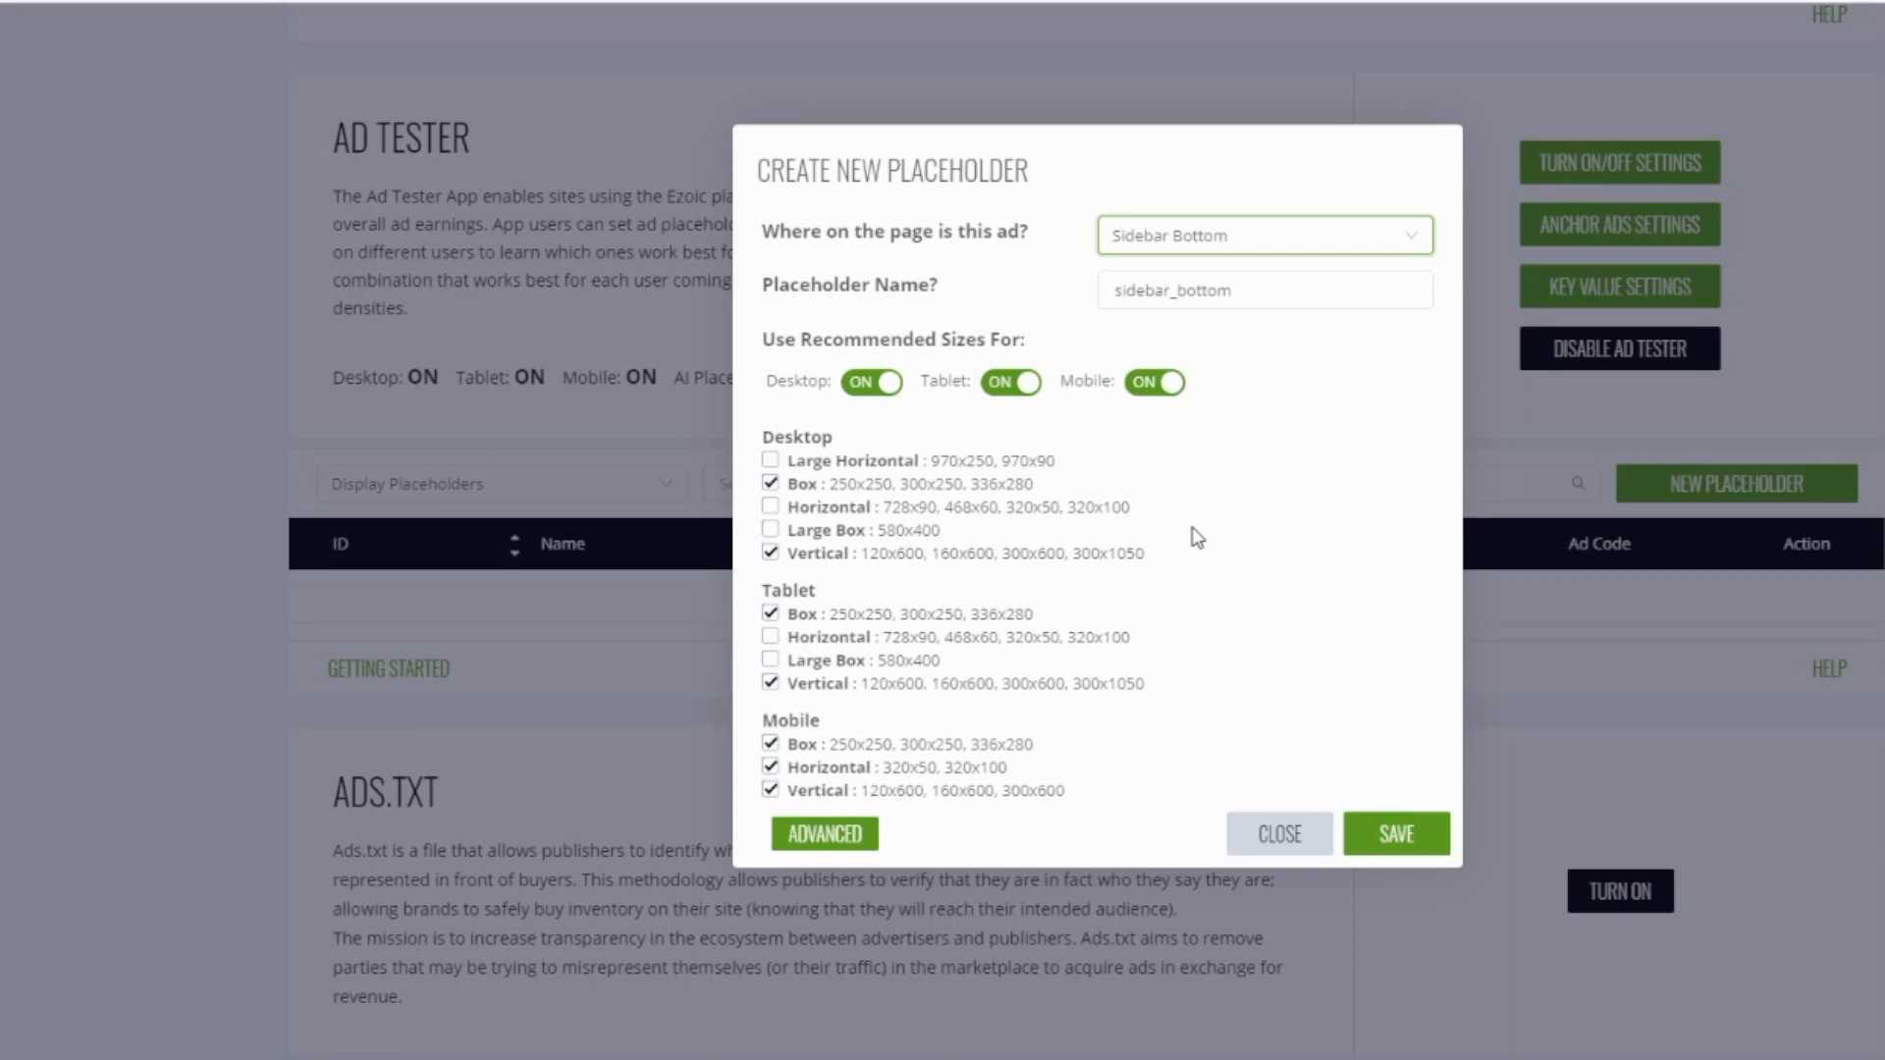
{"action": "mouse_move", "coordinate": [1086, 641]}
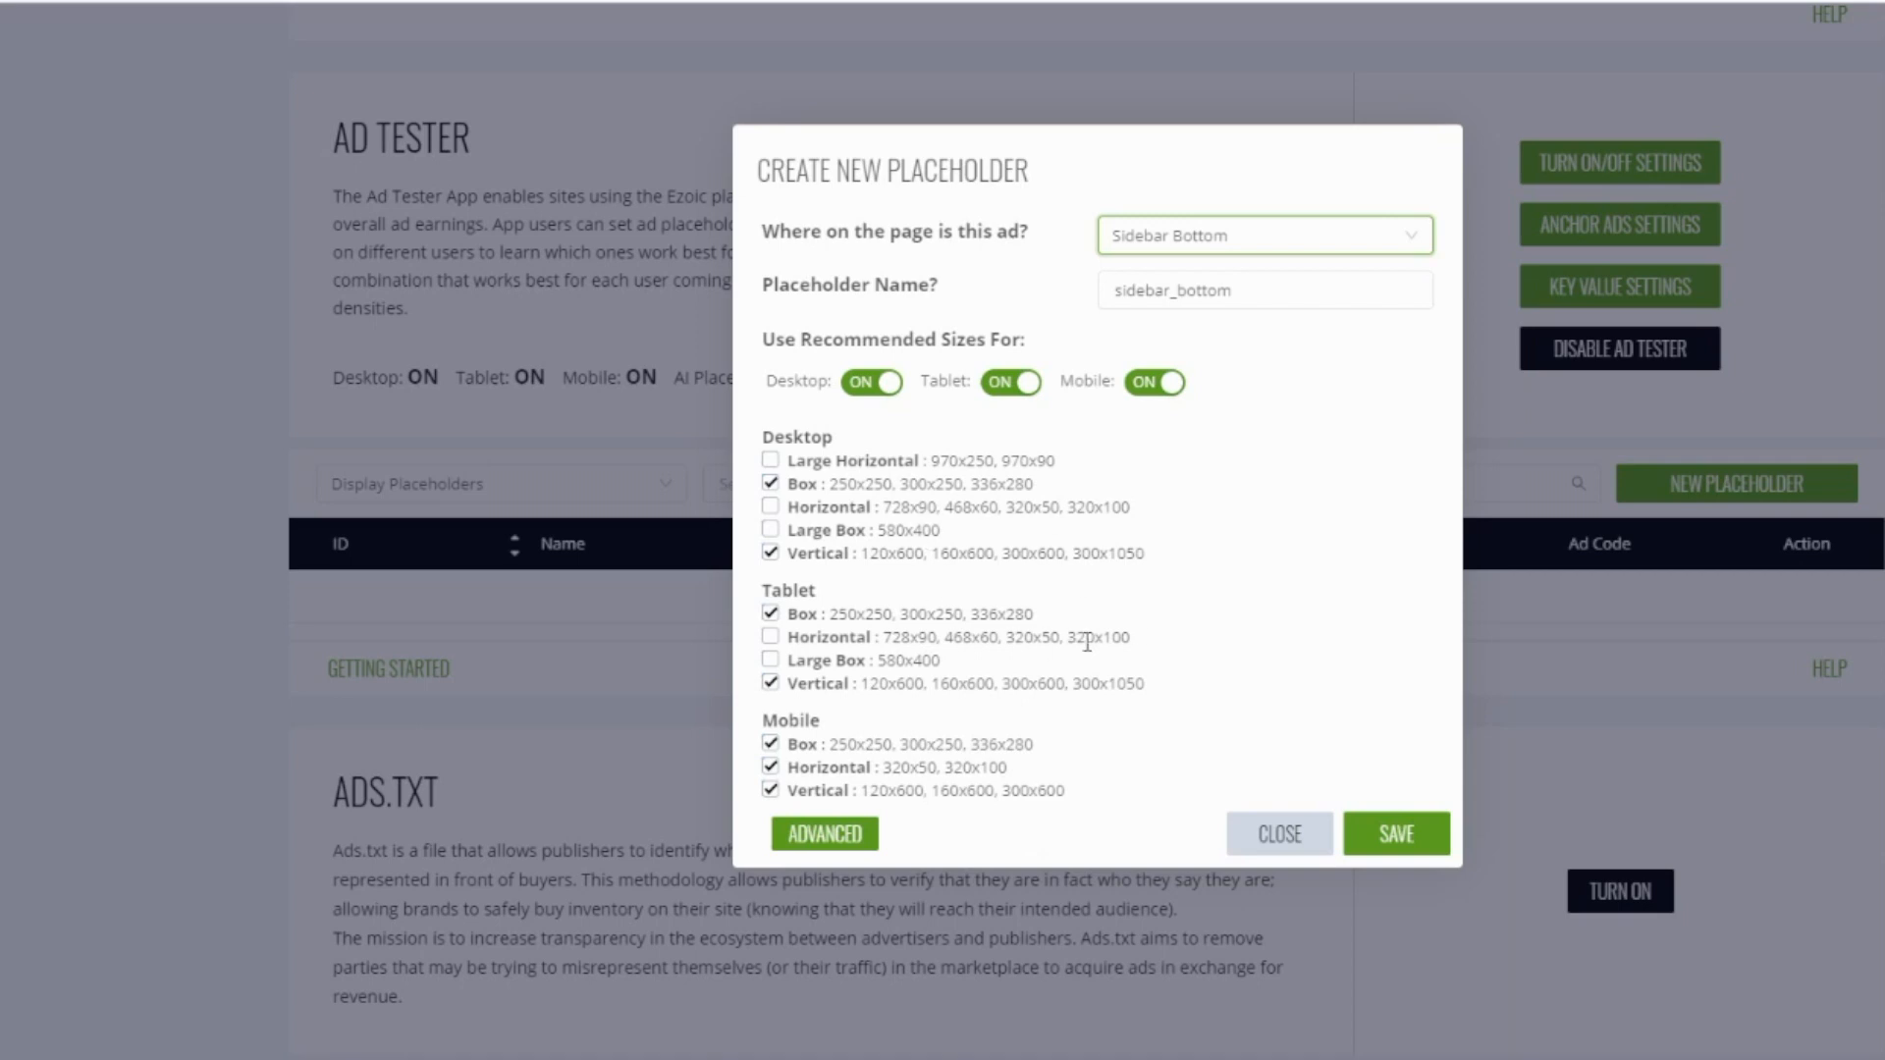
{"action": "left_click", "coordinate": [1394, 833]}
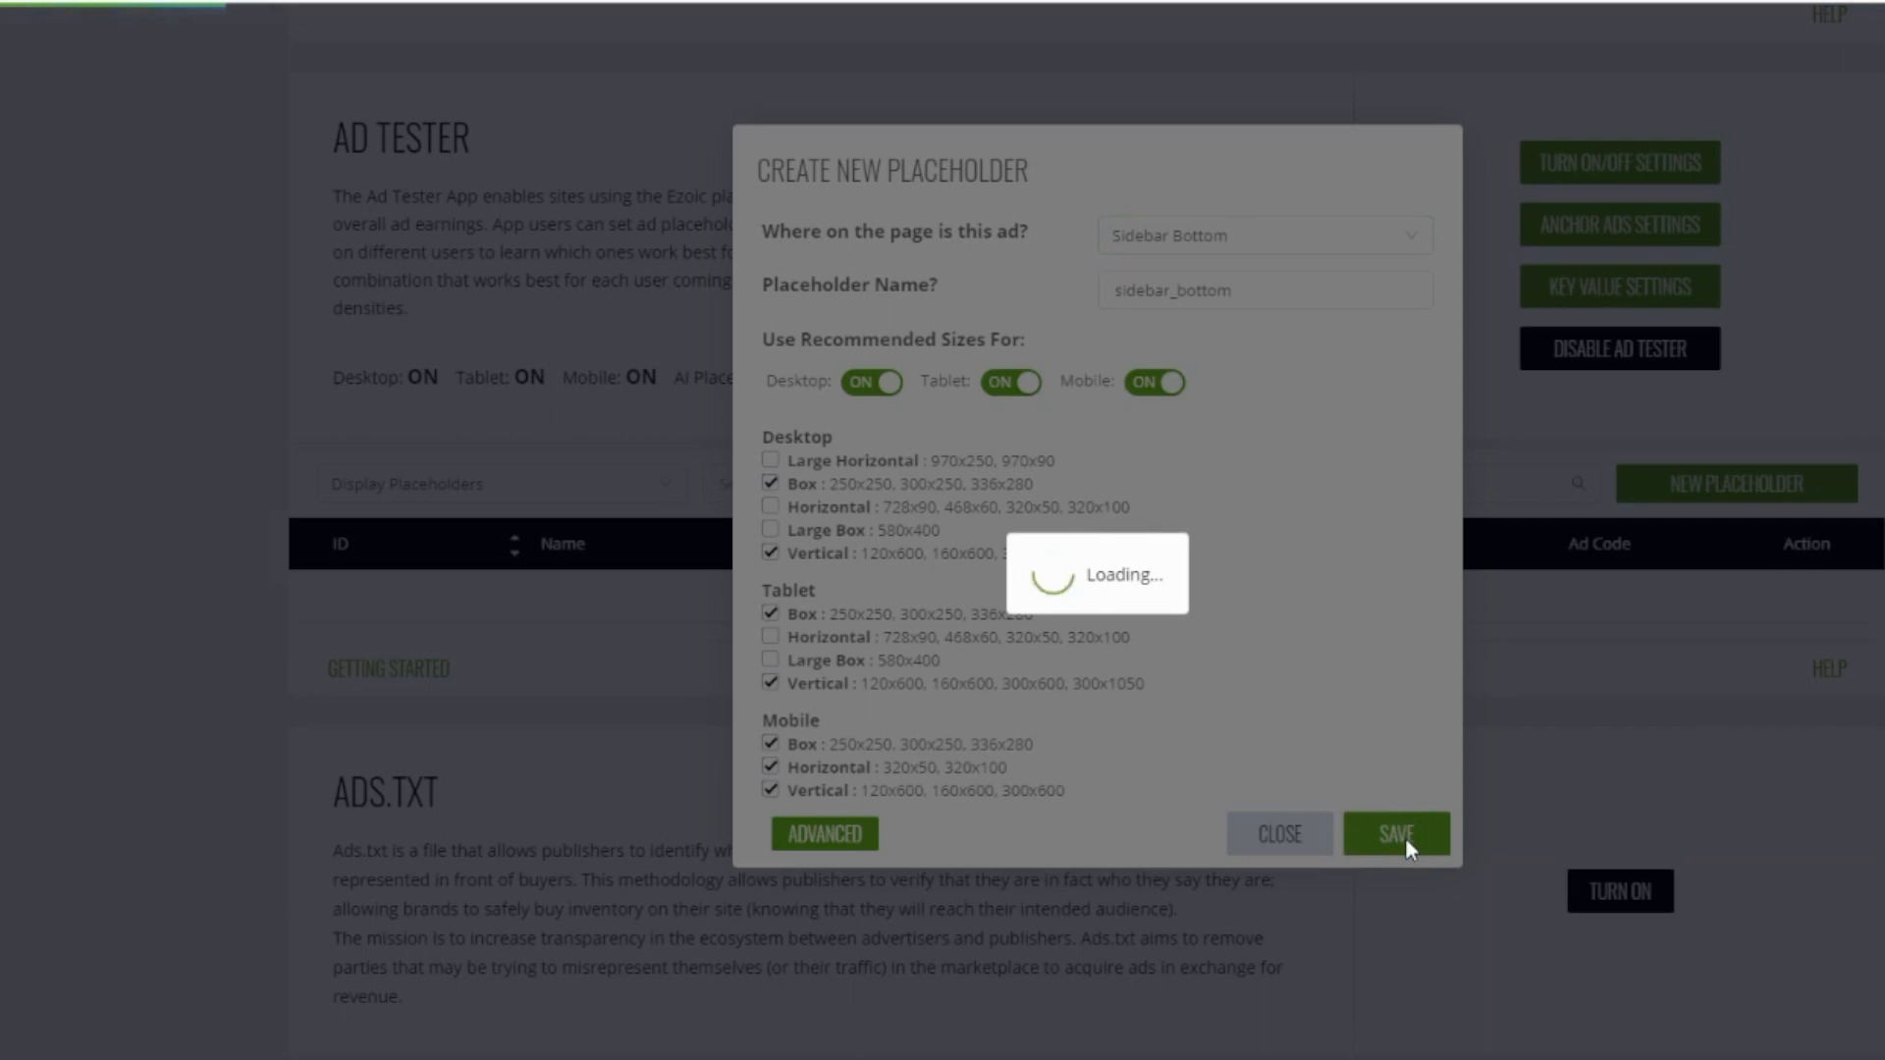
- Save the sidebar_bottom placeholder (ID 101) and copy its HTML ad code
{"action": "left_click", "coordinate": [1394, 834]}
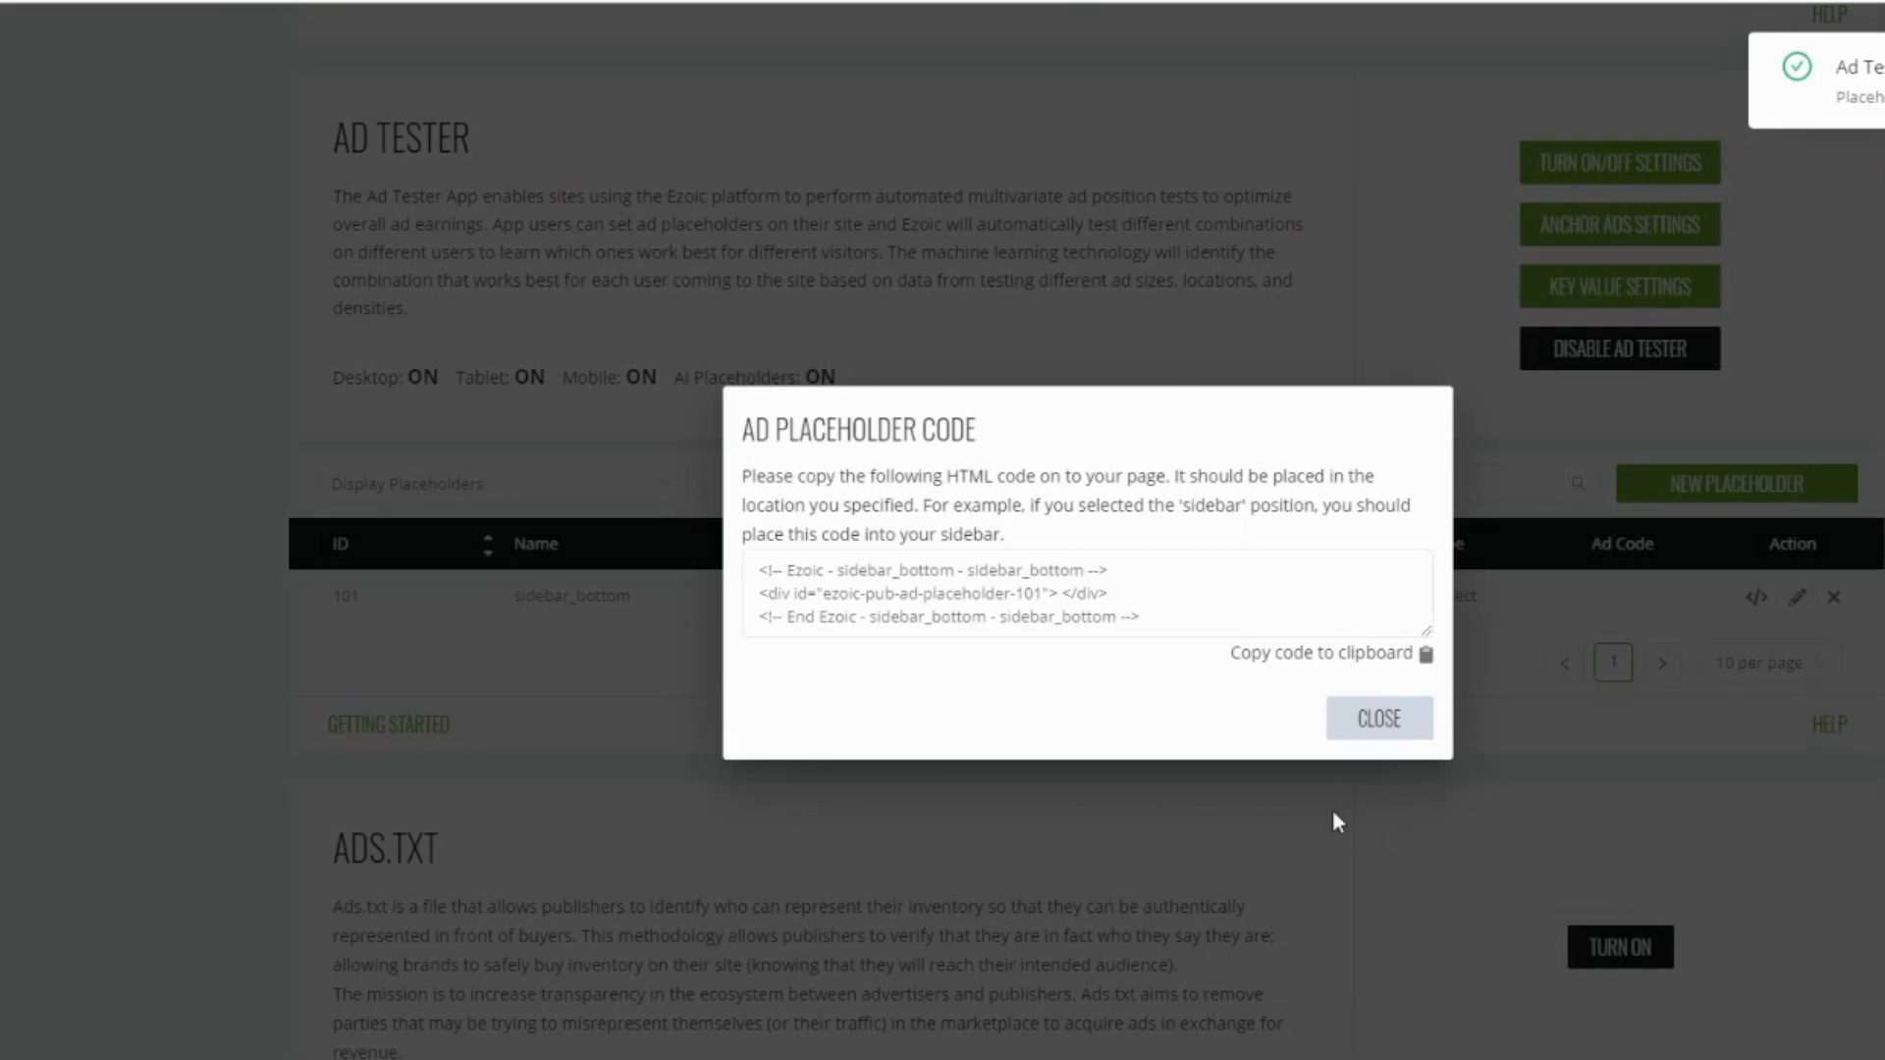
{"action": "mouse_move", "coordinate": [1137, 742]}
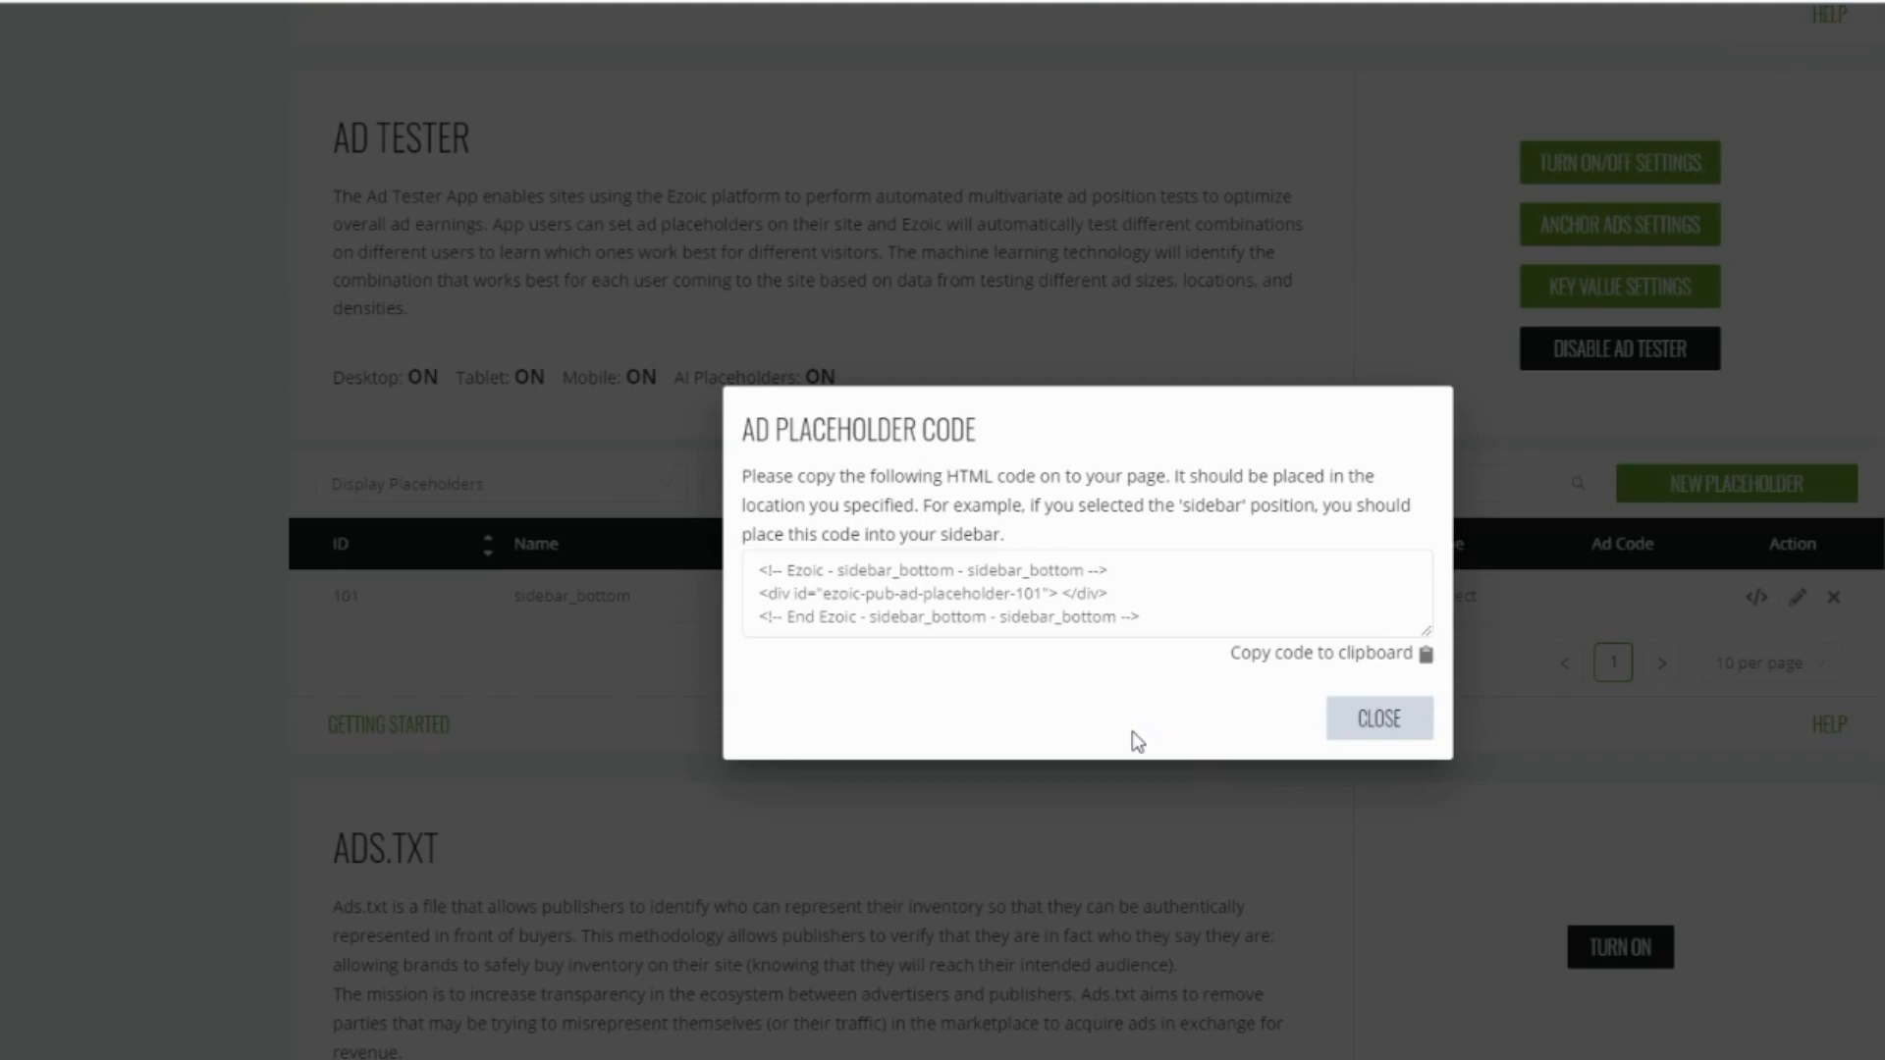
{"action": "mouse_move", "coordinate": [1155, 720]}
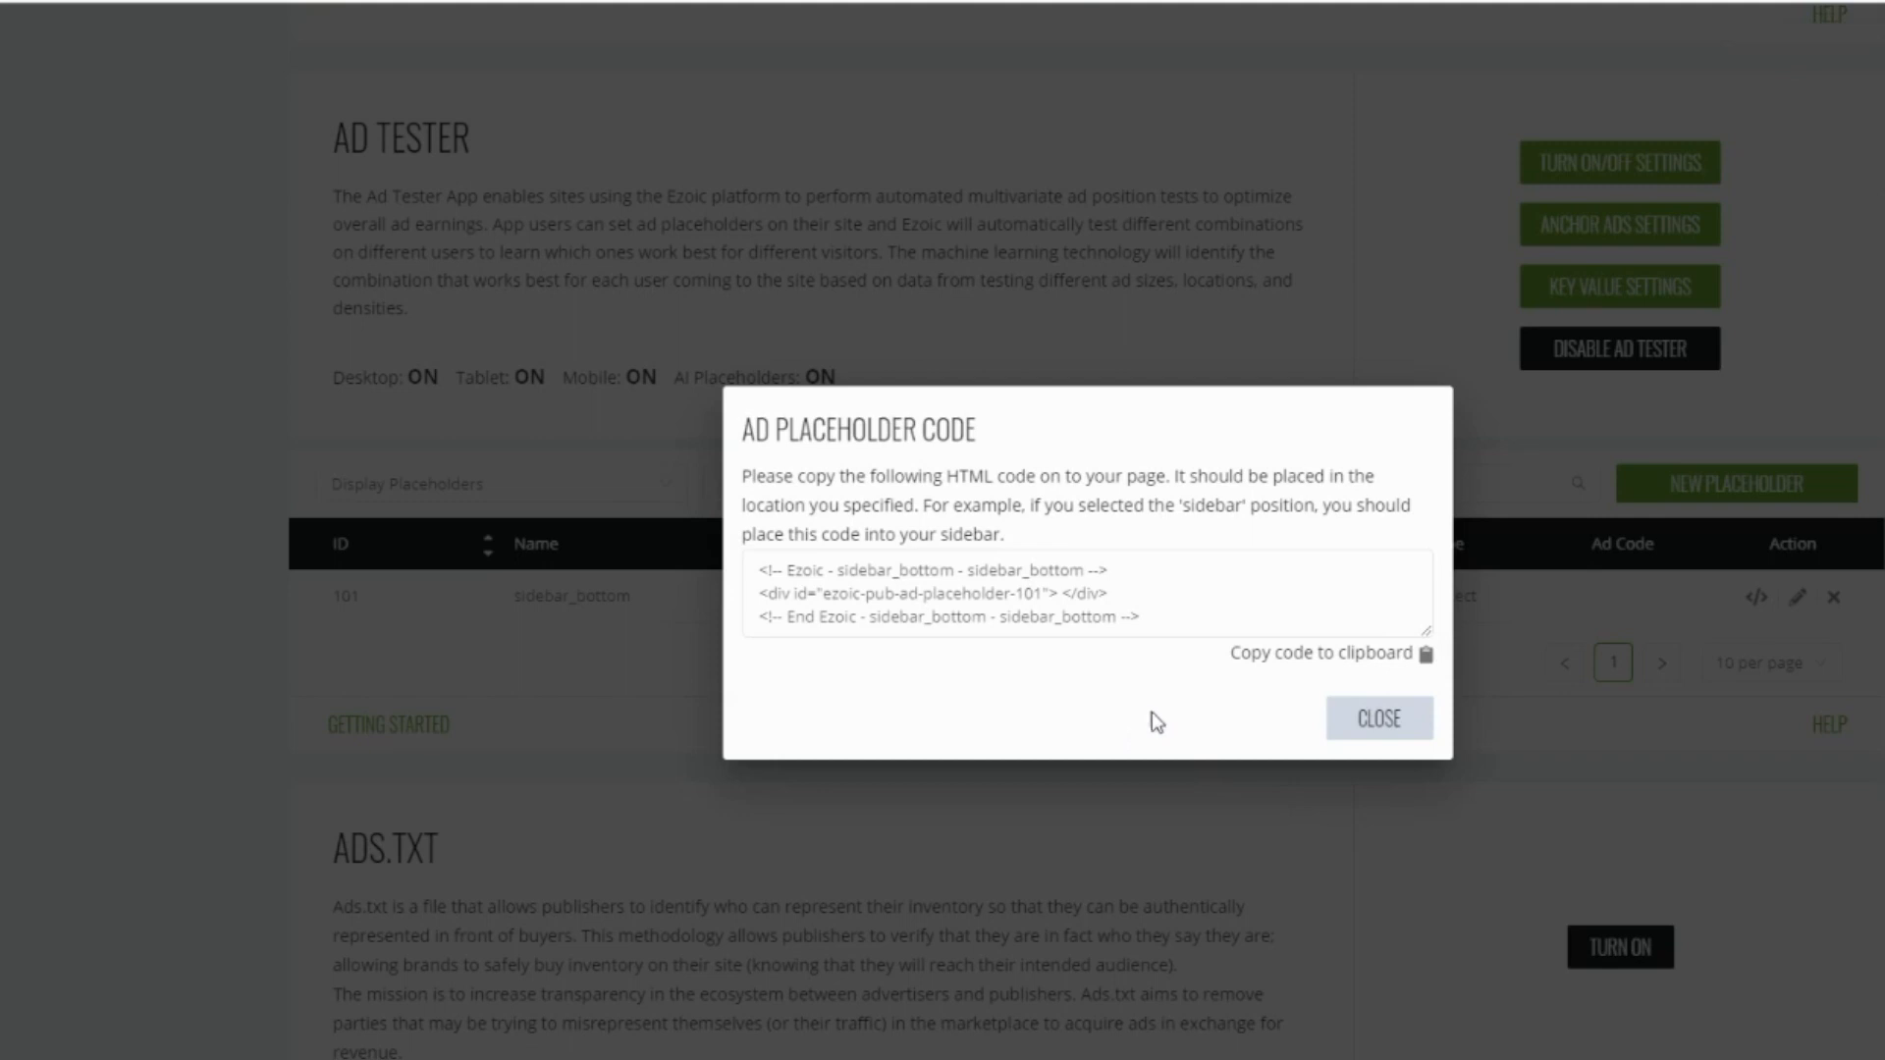
{"action": "left_click", "coordinate": [1329, 653]}
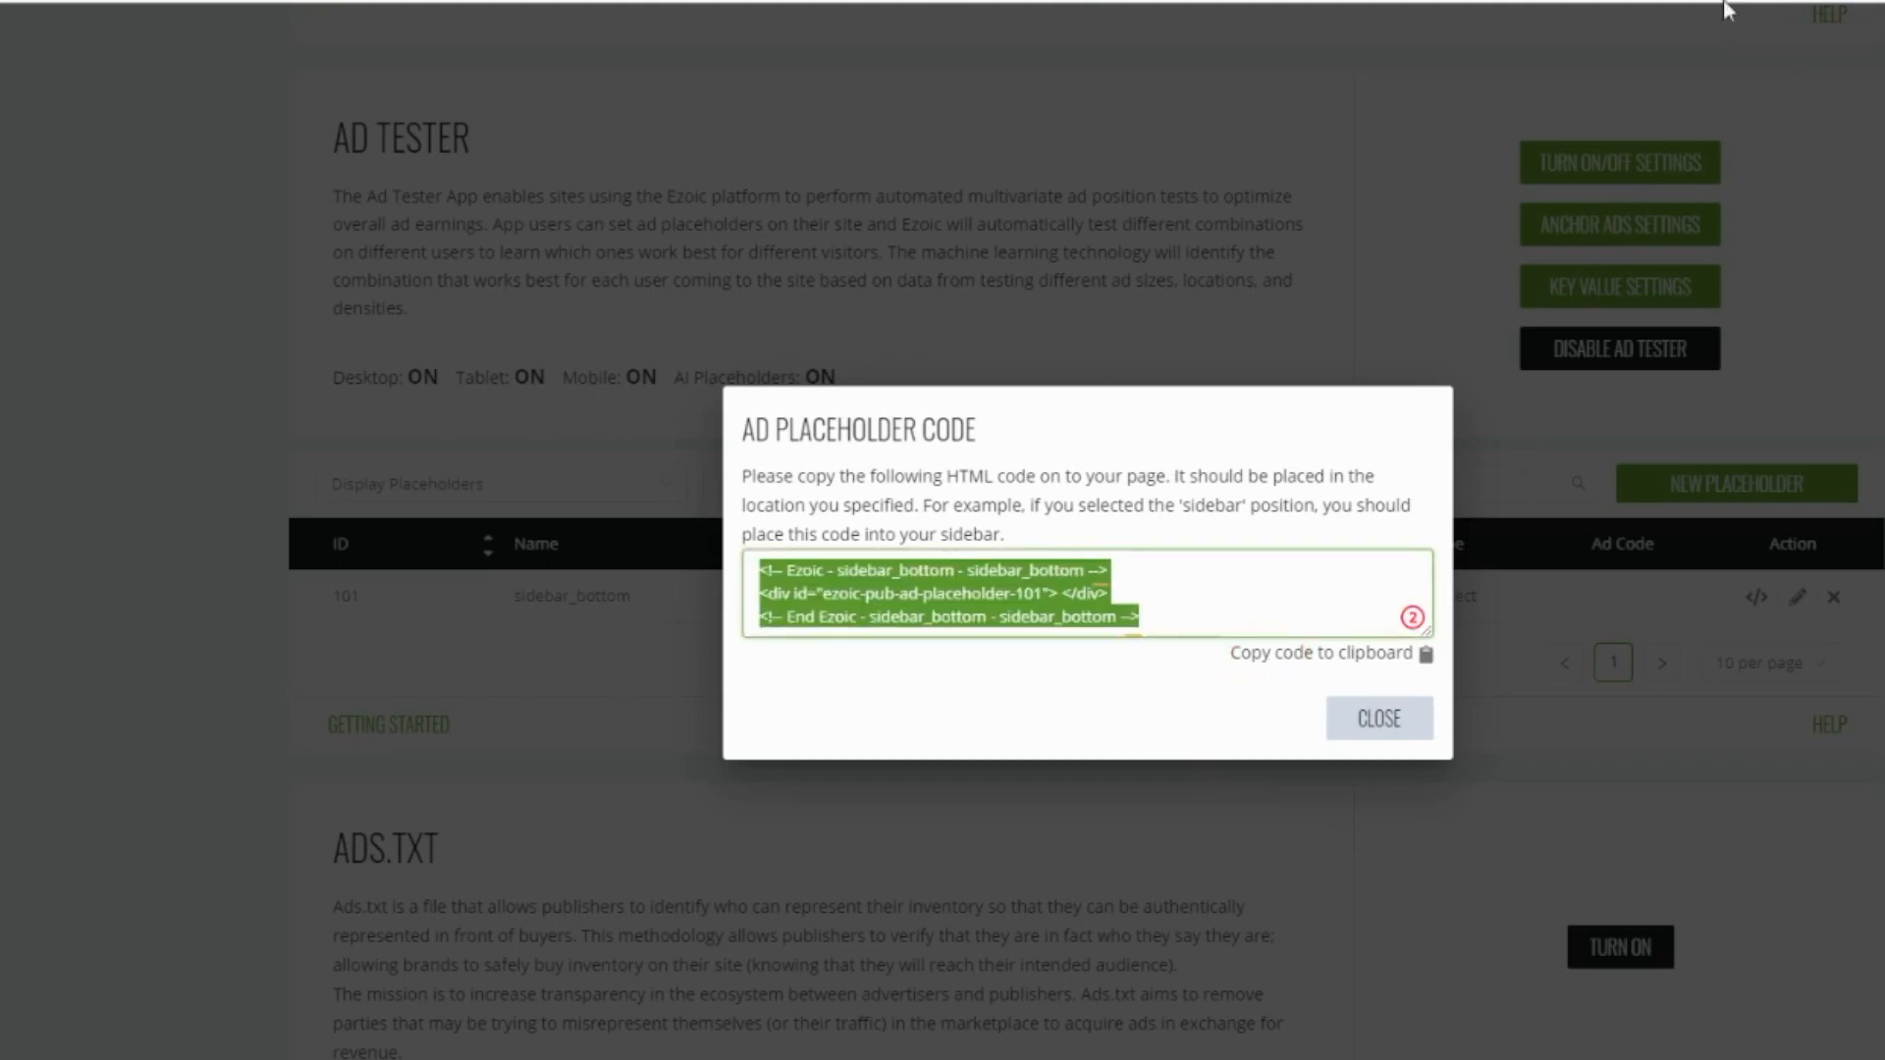
- Open WordPress Widgets and expand the sidebar Text widget to paste the placeholder code
{"action": "left_click", "coordinate": [1376, 718]}
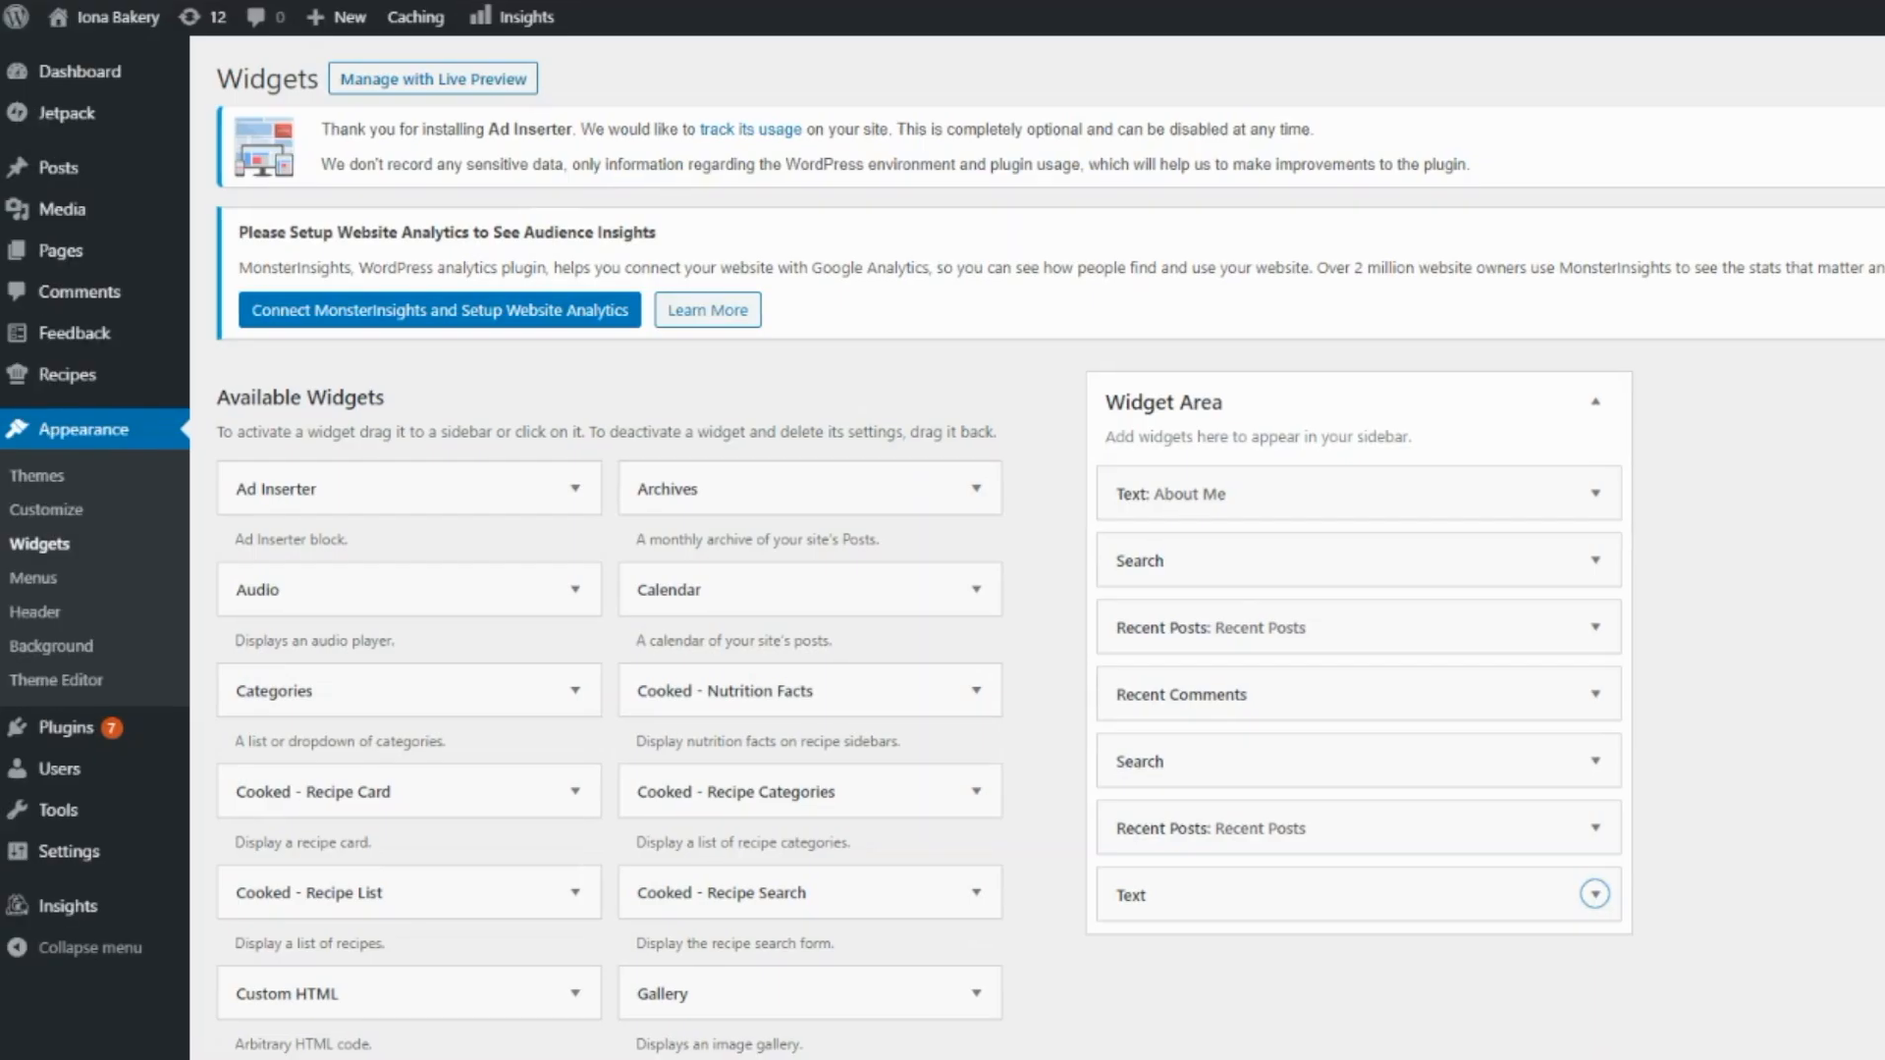
{"action": "mouse_move", "coordinate": [1799, 460]}
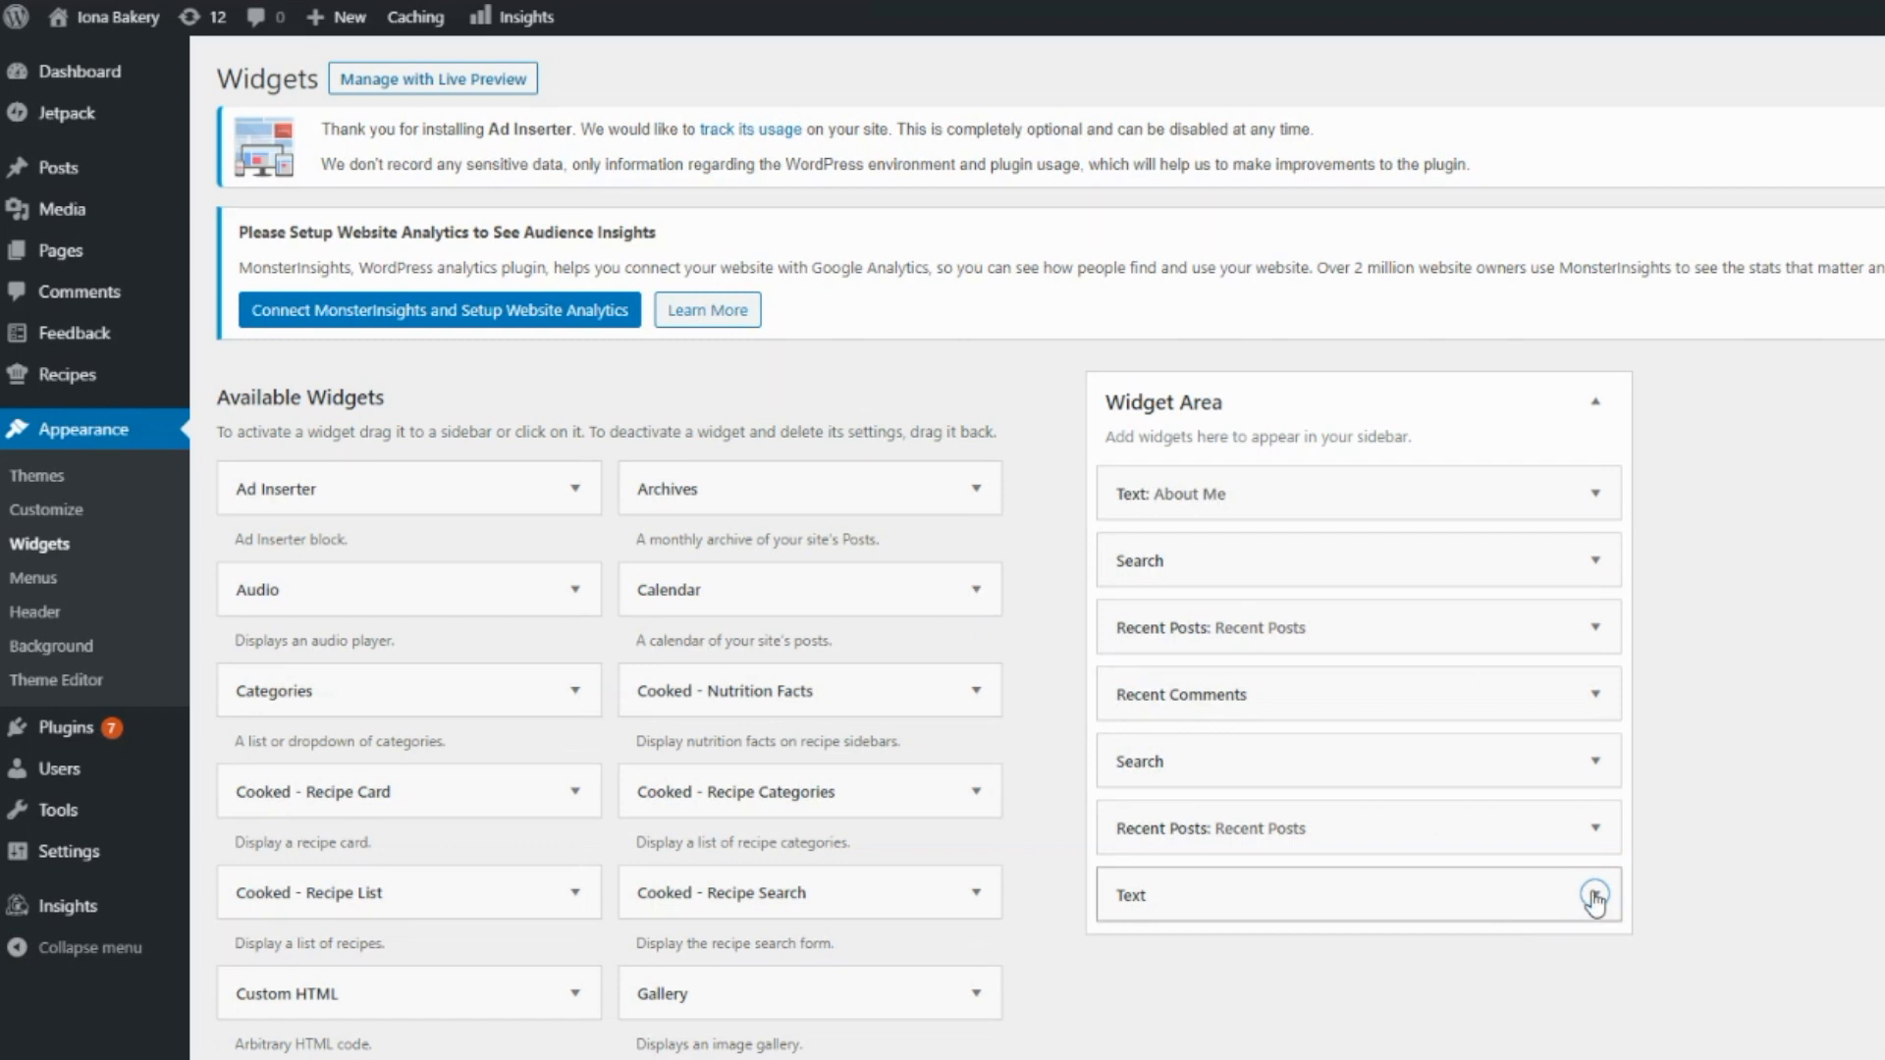
{"action": "left_click", "coordinate": [1595, 896]}
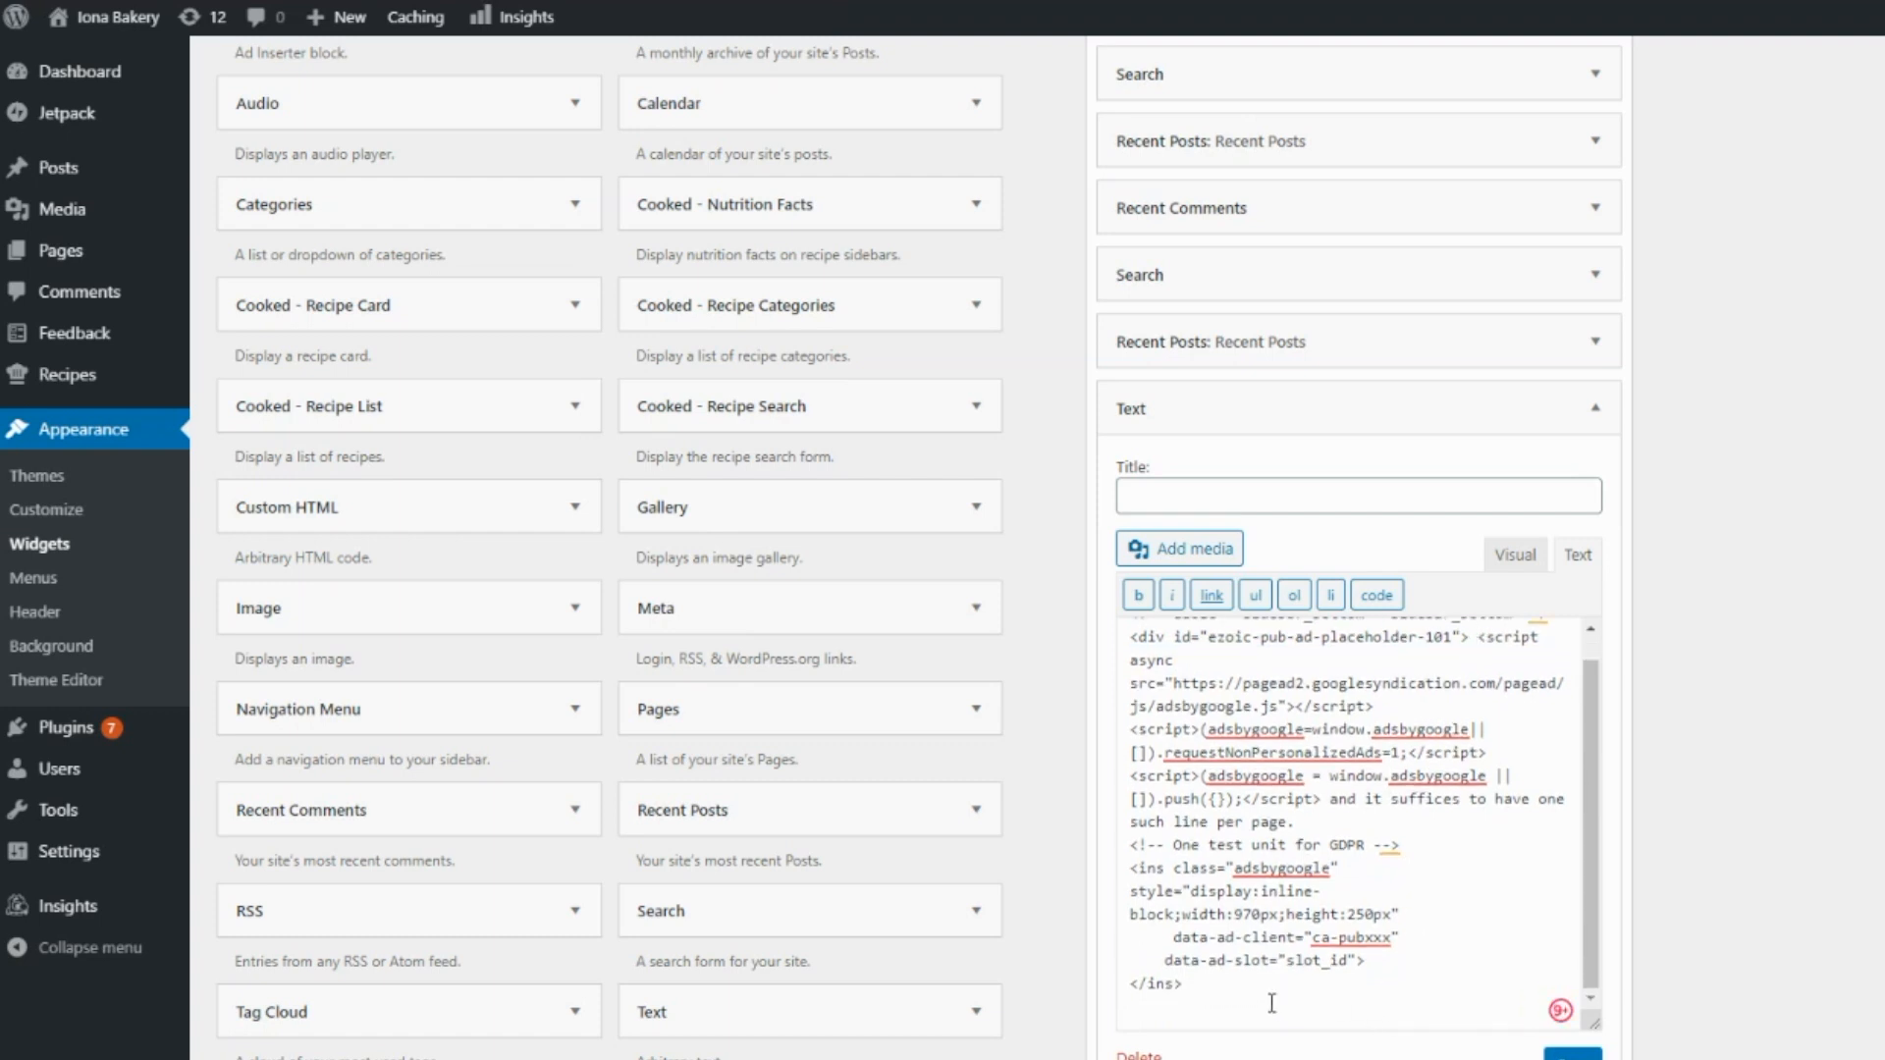
- Place the closing div and End Ezoic comment below the AdSense </ins> line
{"action": "scroll", "scroll_direction": "down", "scroll_amount": 3}
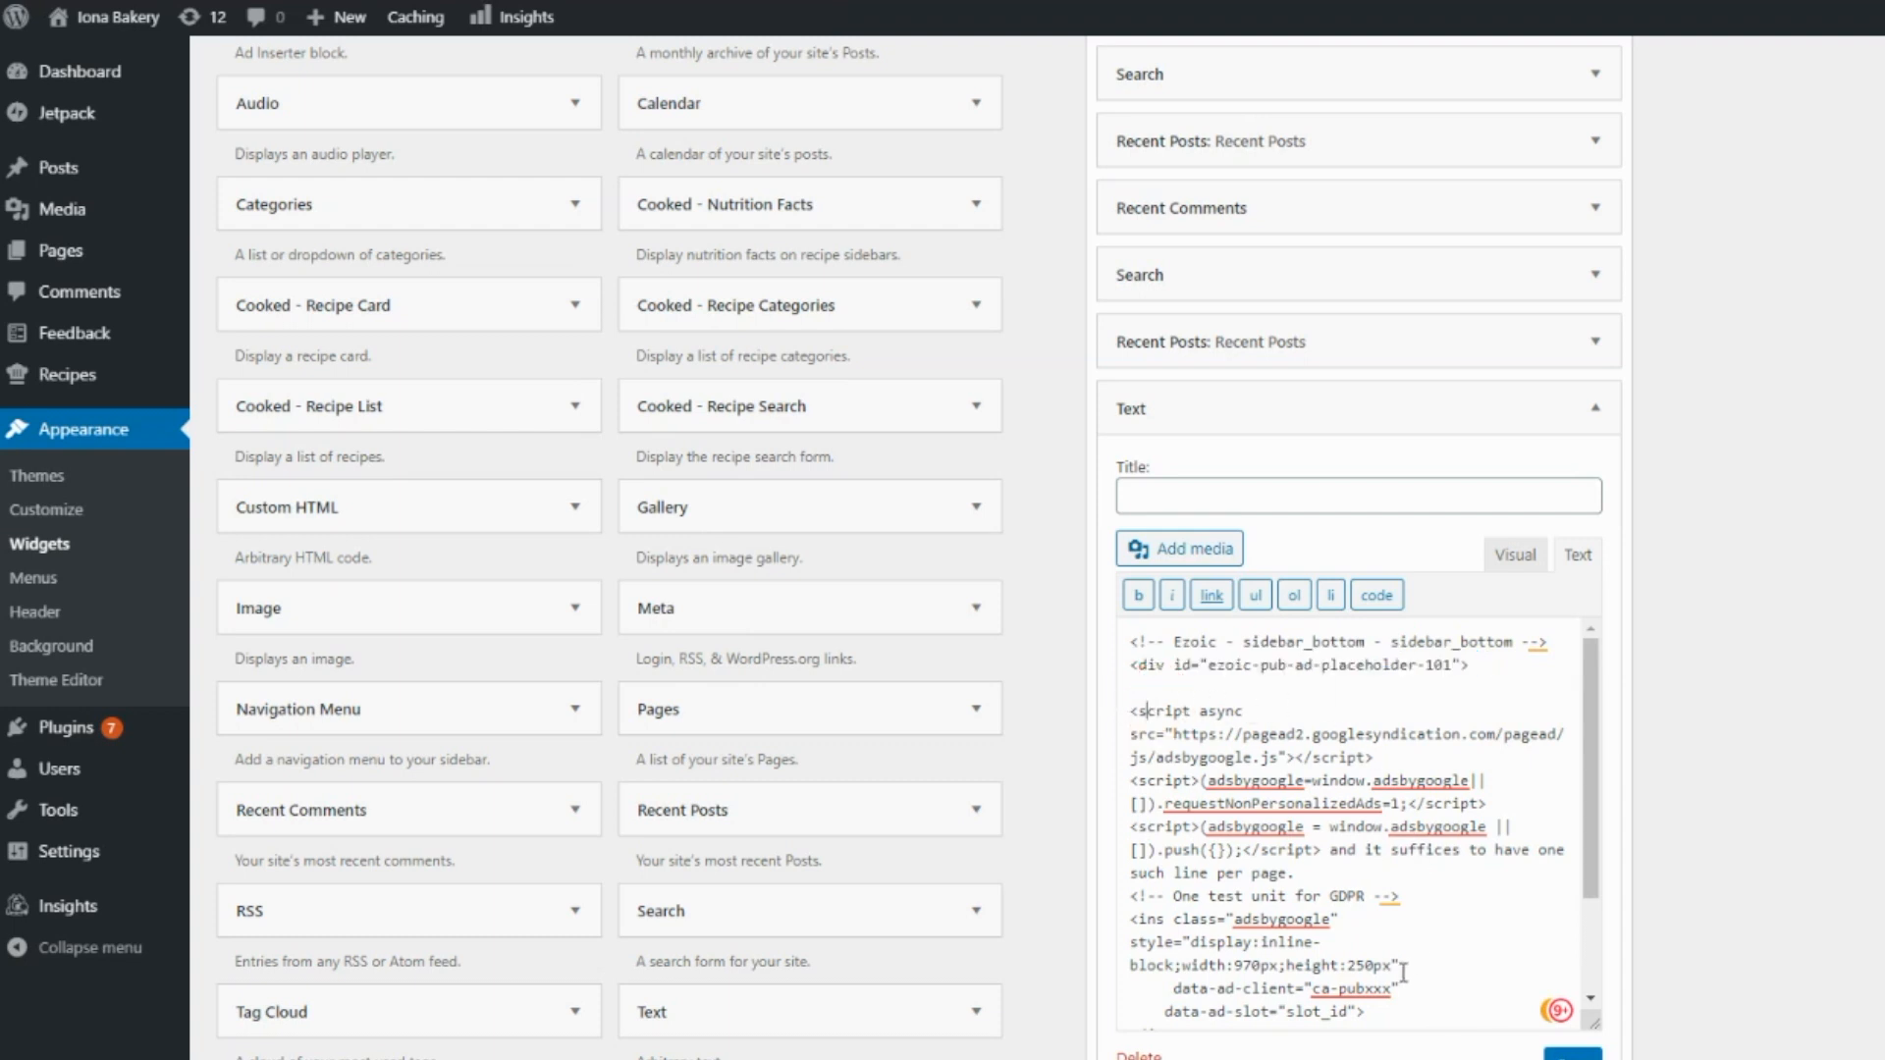
{"action": "scroll", "scroll_direction": "down", "scroll_amount": 3}
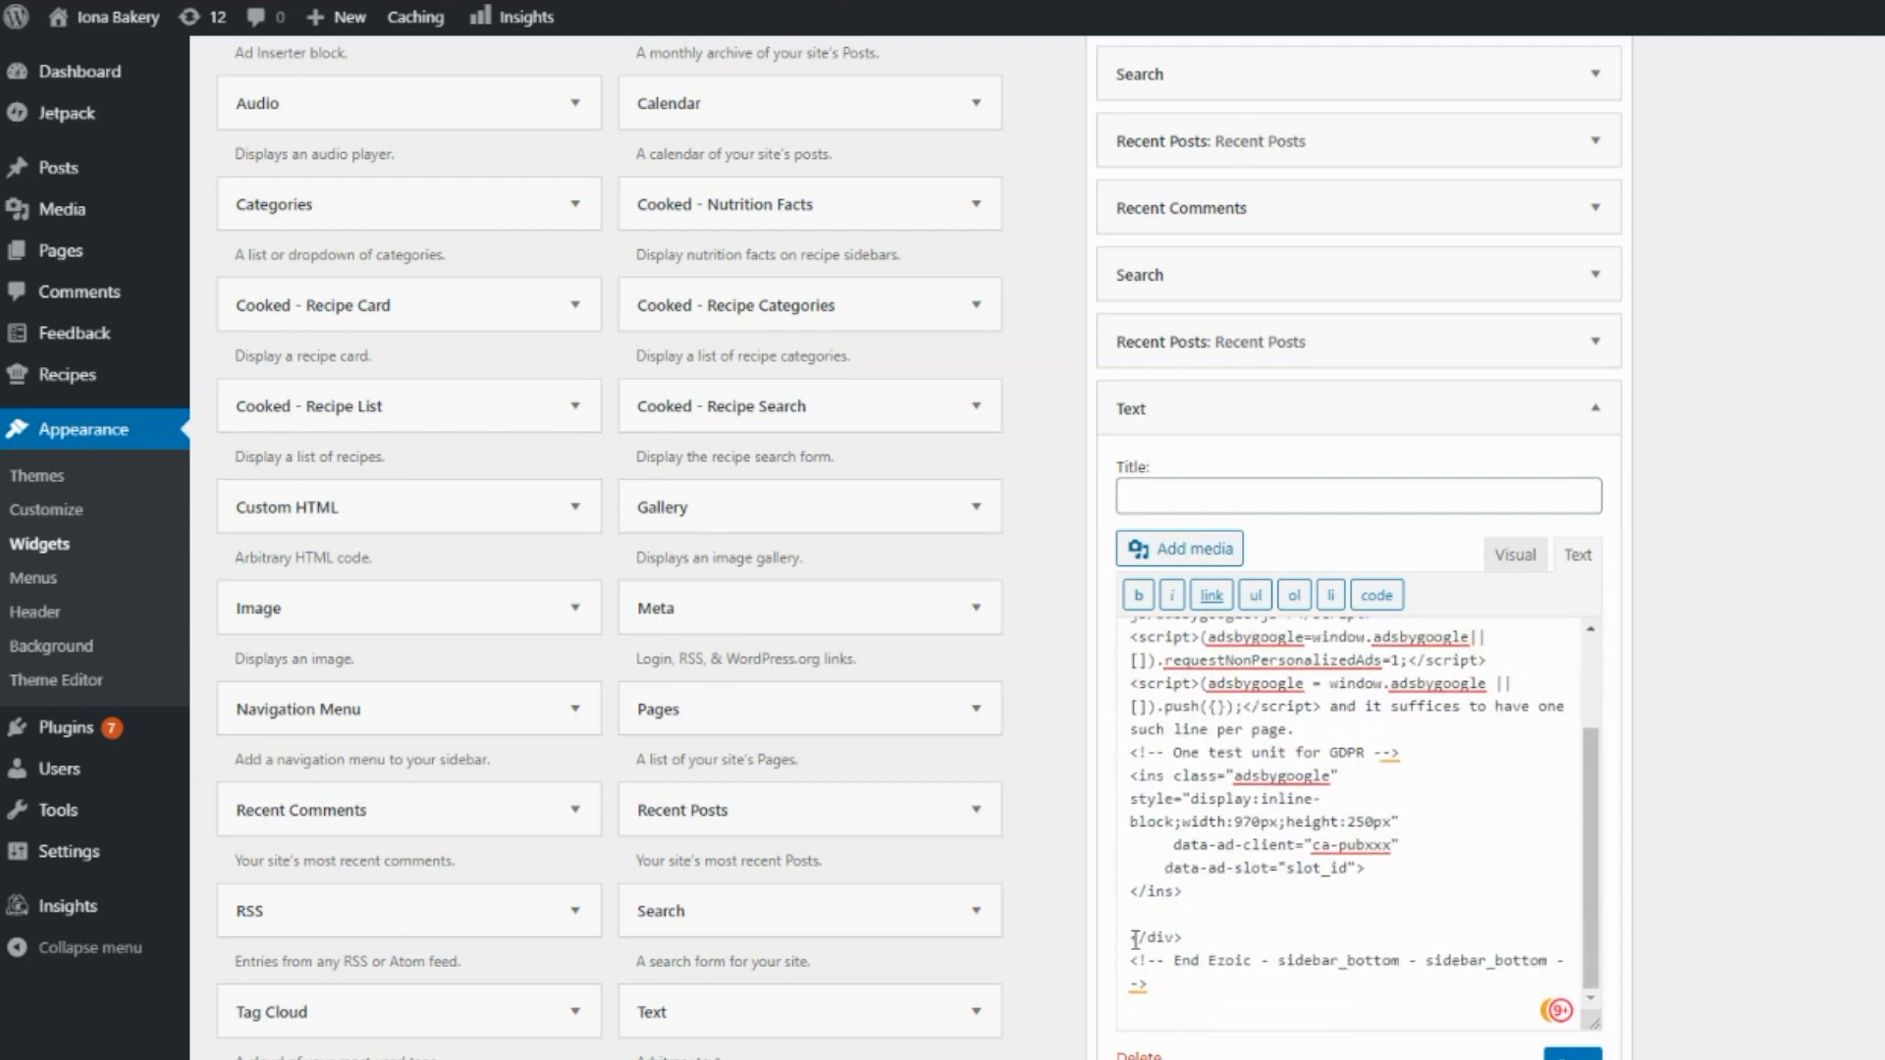
{"action": "double_click", "coordinate": [1155, 937]}
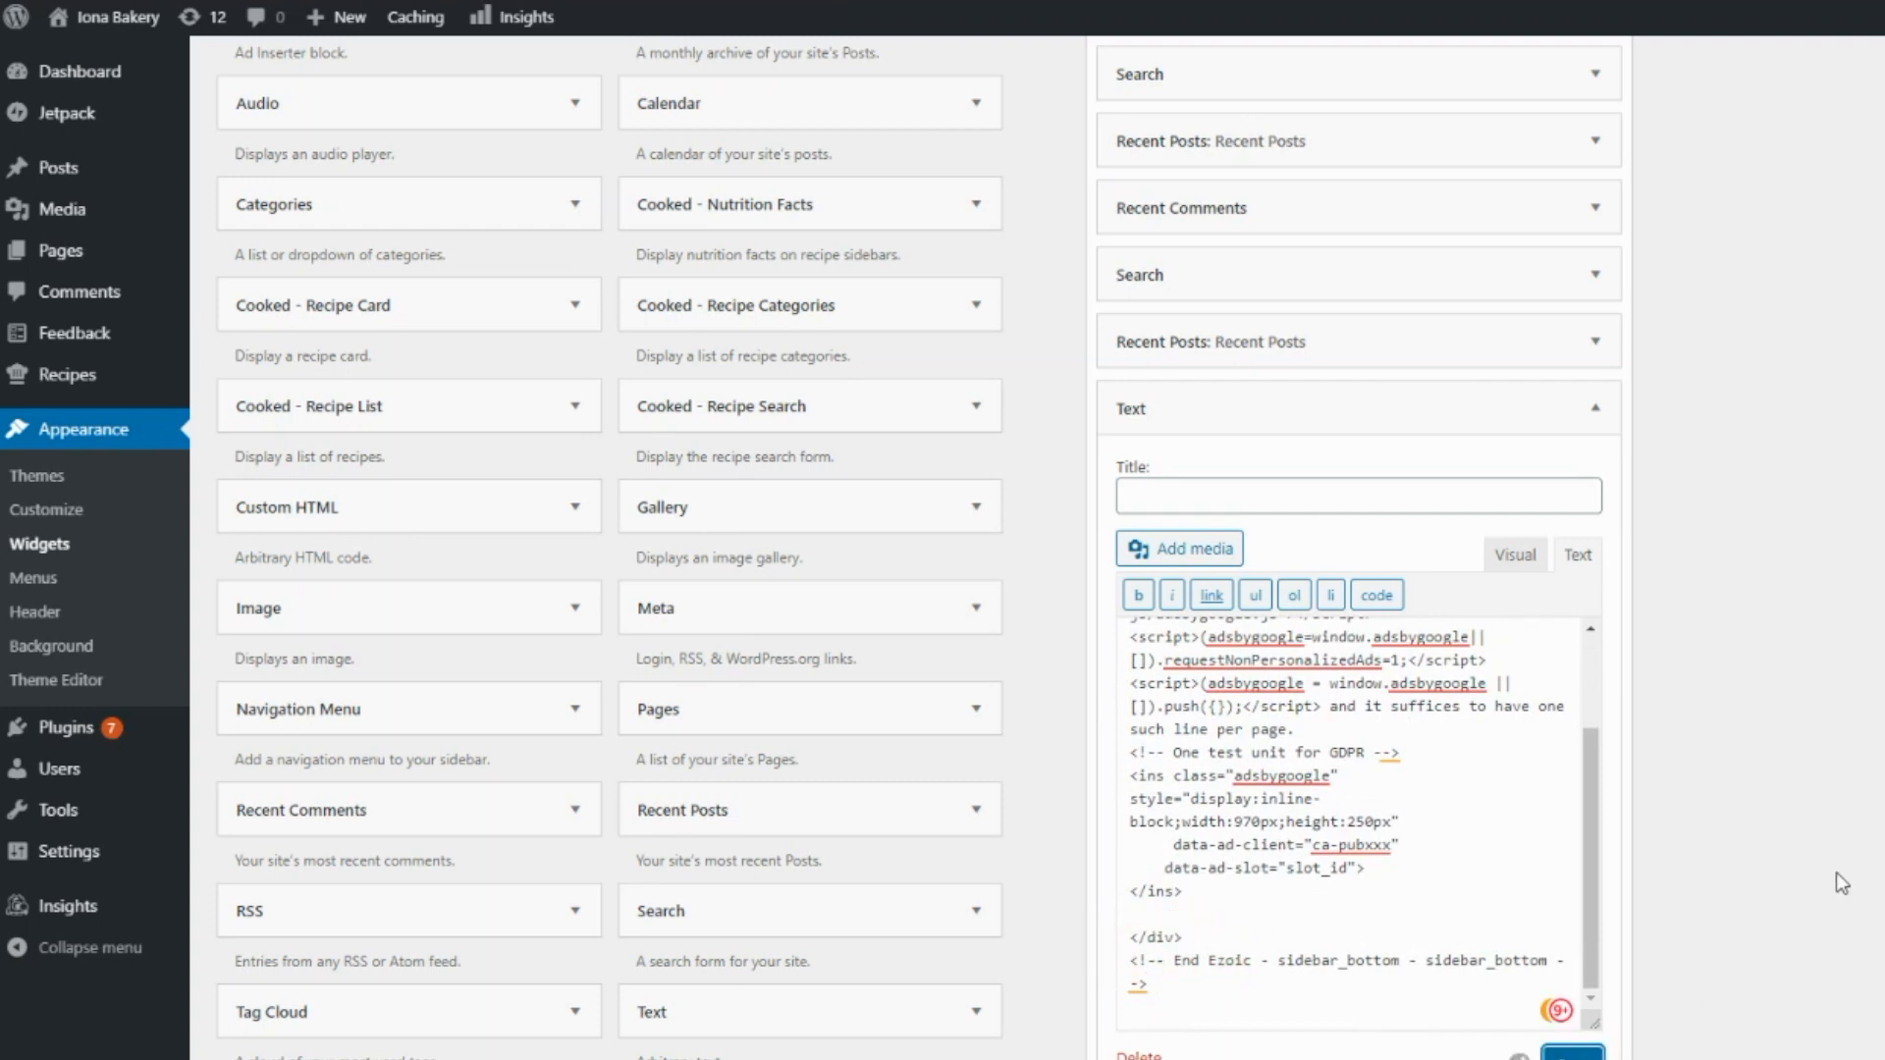
{"action": "mouse_move", "coordinate": [1827, 684]}
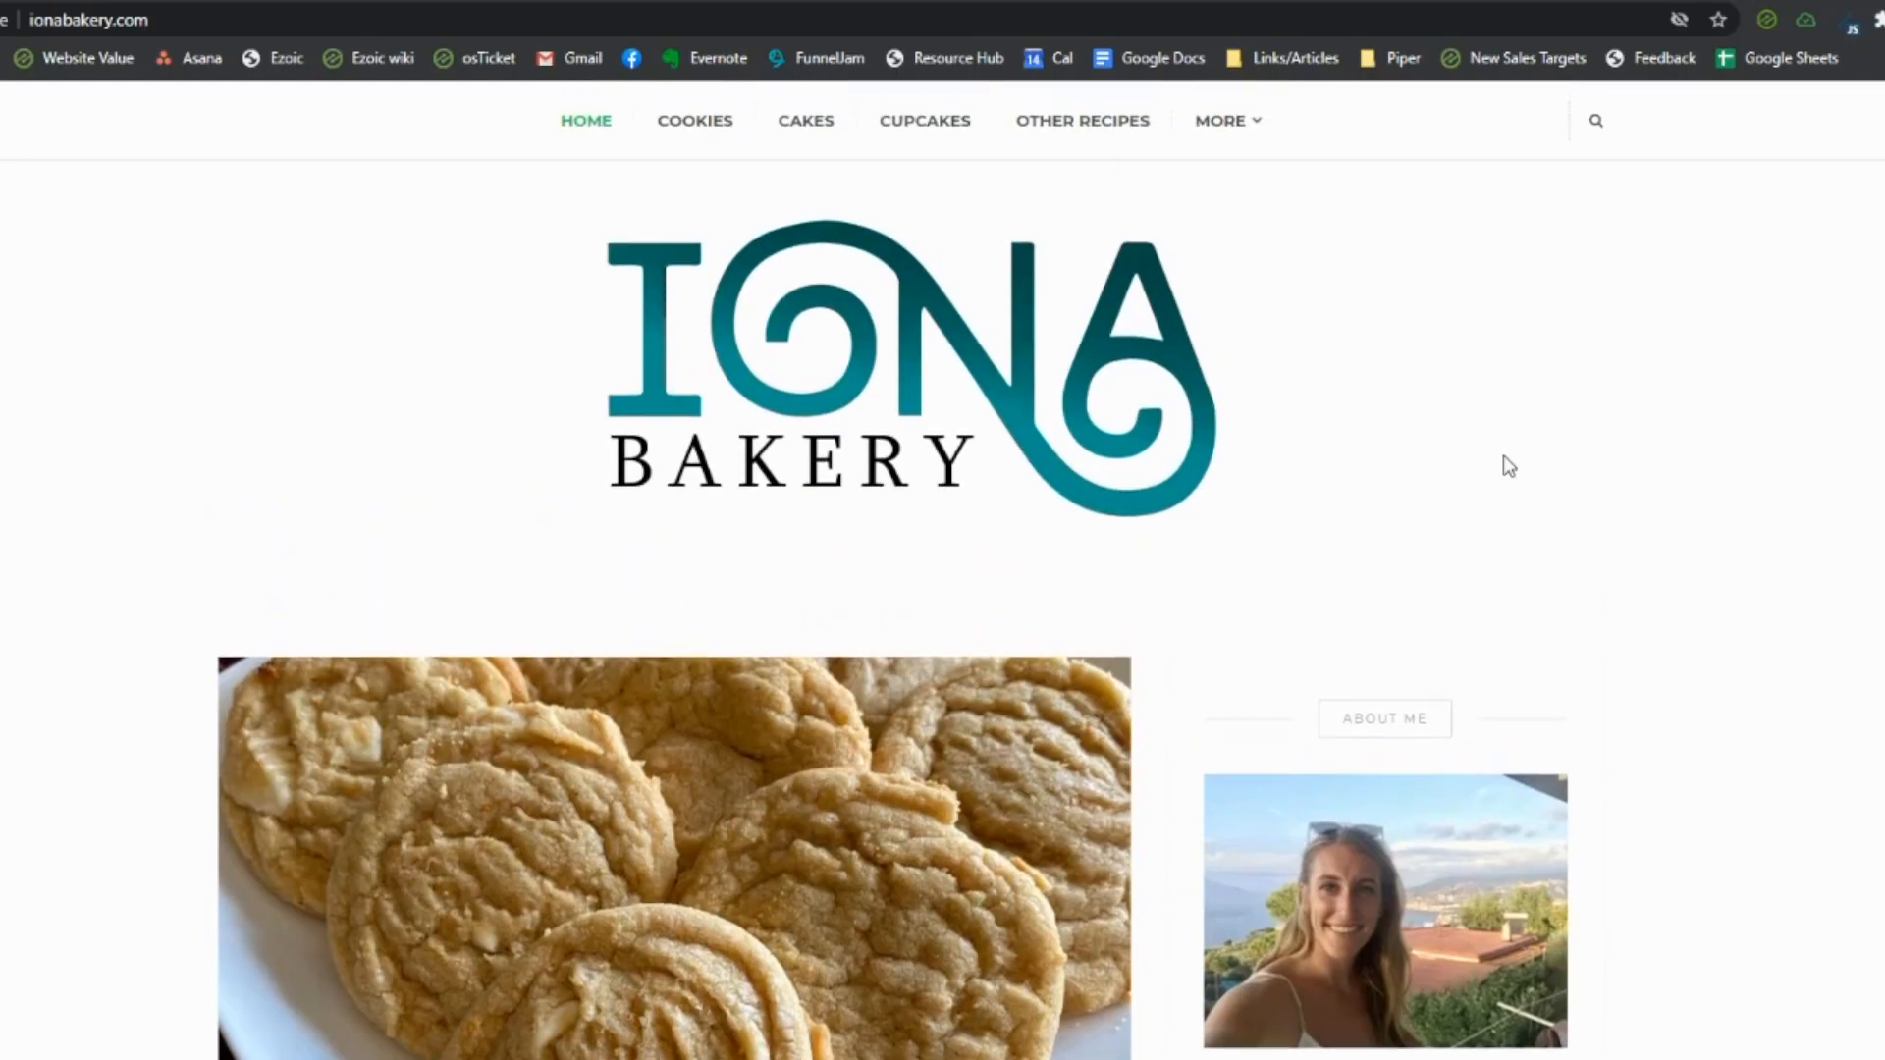
- Reload ionabakery.com and scroll to the sidebar_bottom (101) 336x280 placeholder
{"action": "left_click", "coordinate": [1767, 19]}
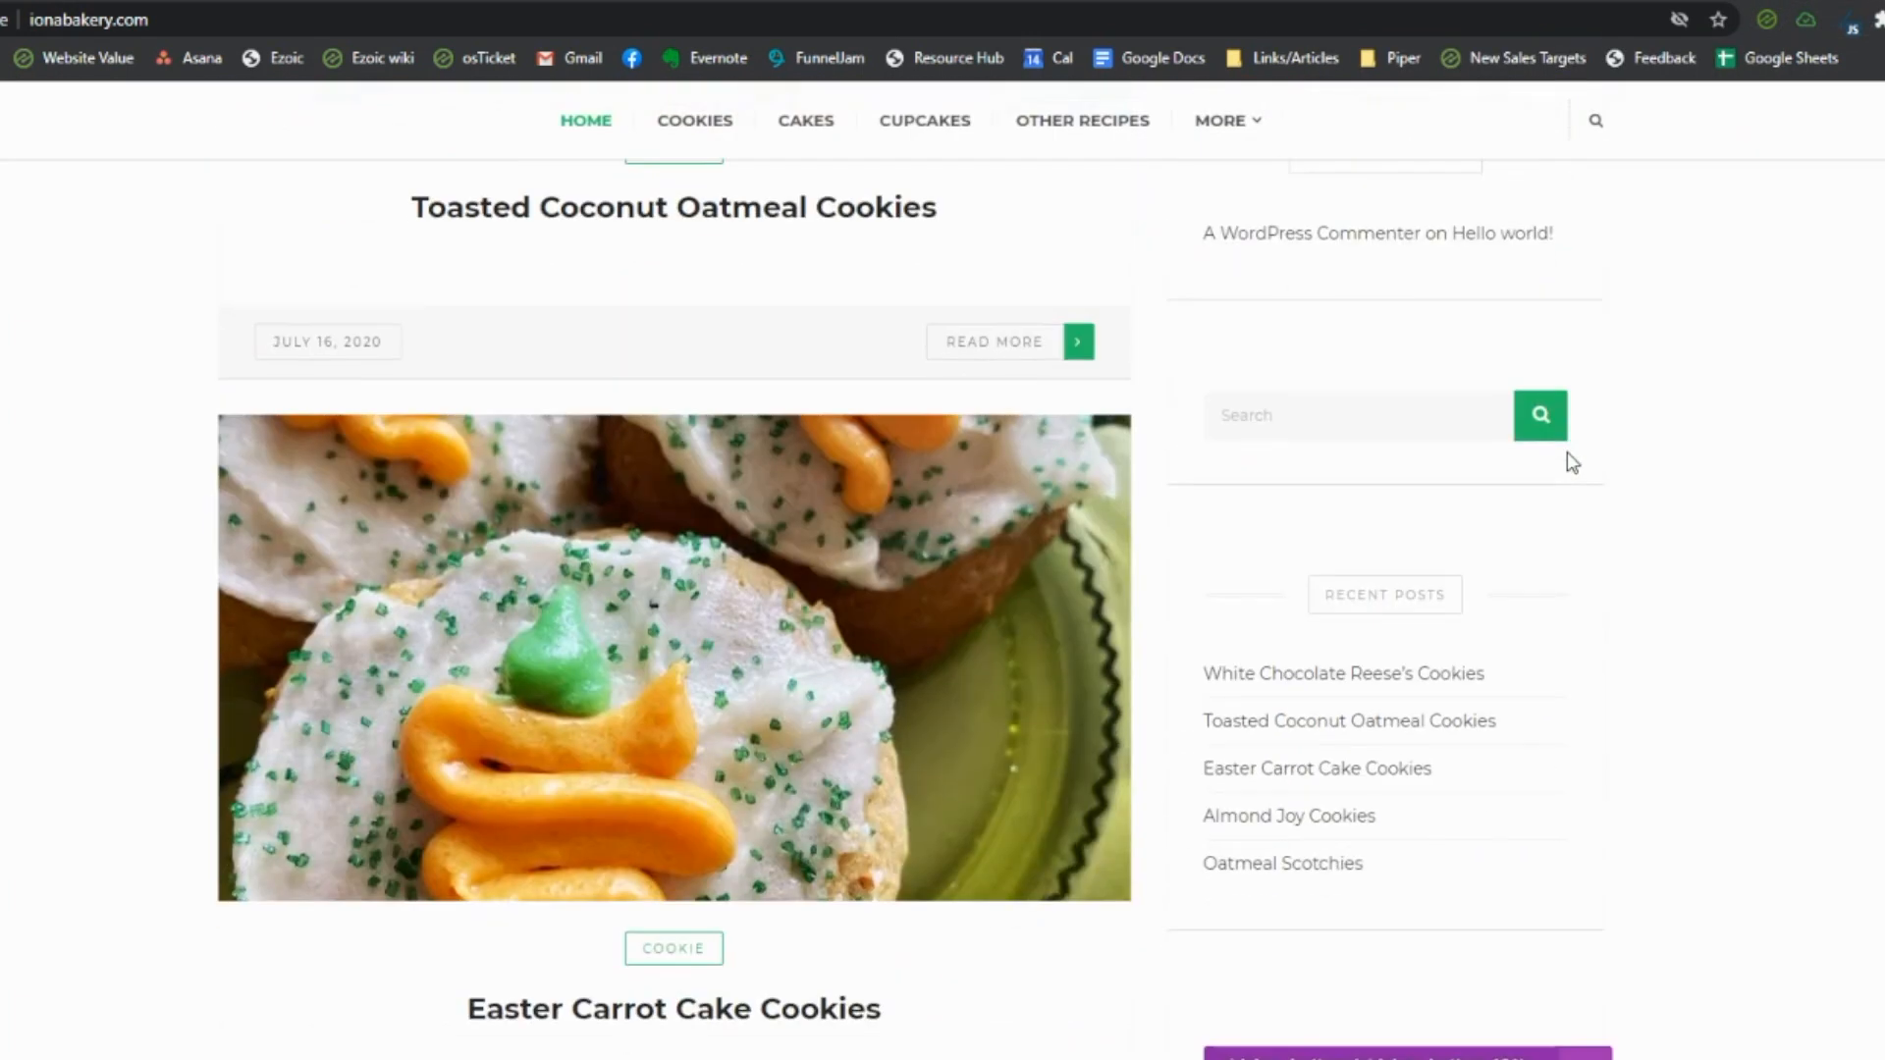
{"action": "scroll", "scroll_direction": "down", "scroll_amount": 3}
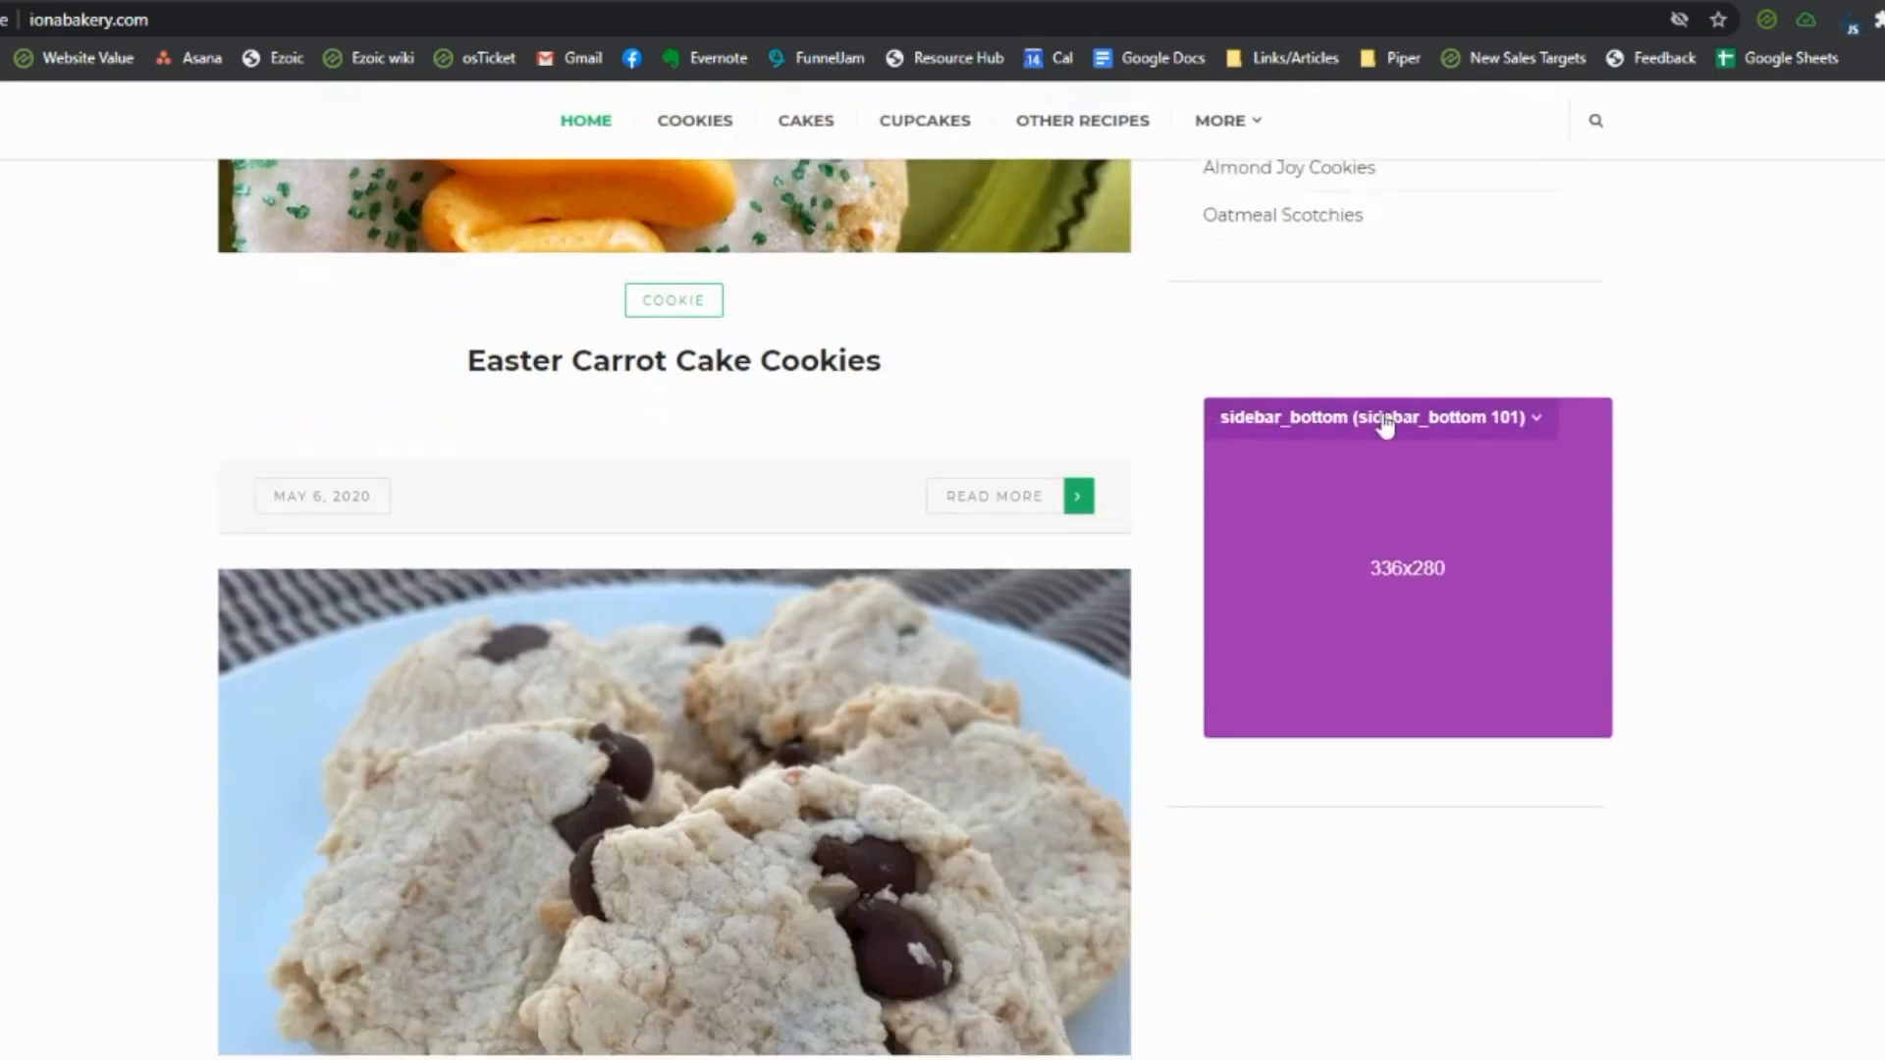
{"action": "mouse_move", "coordinate": [1209, 430]}
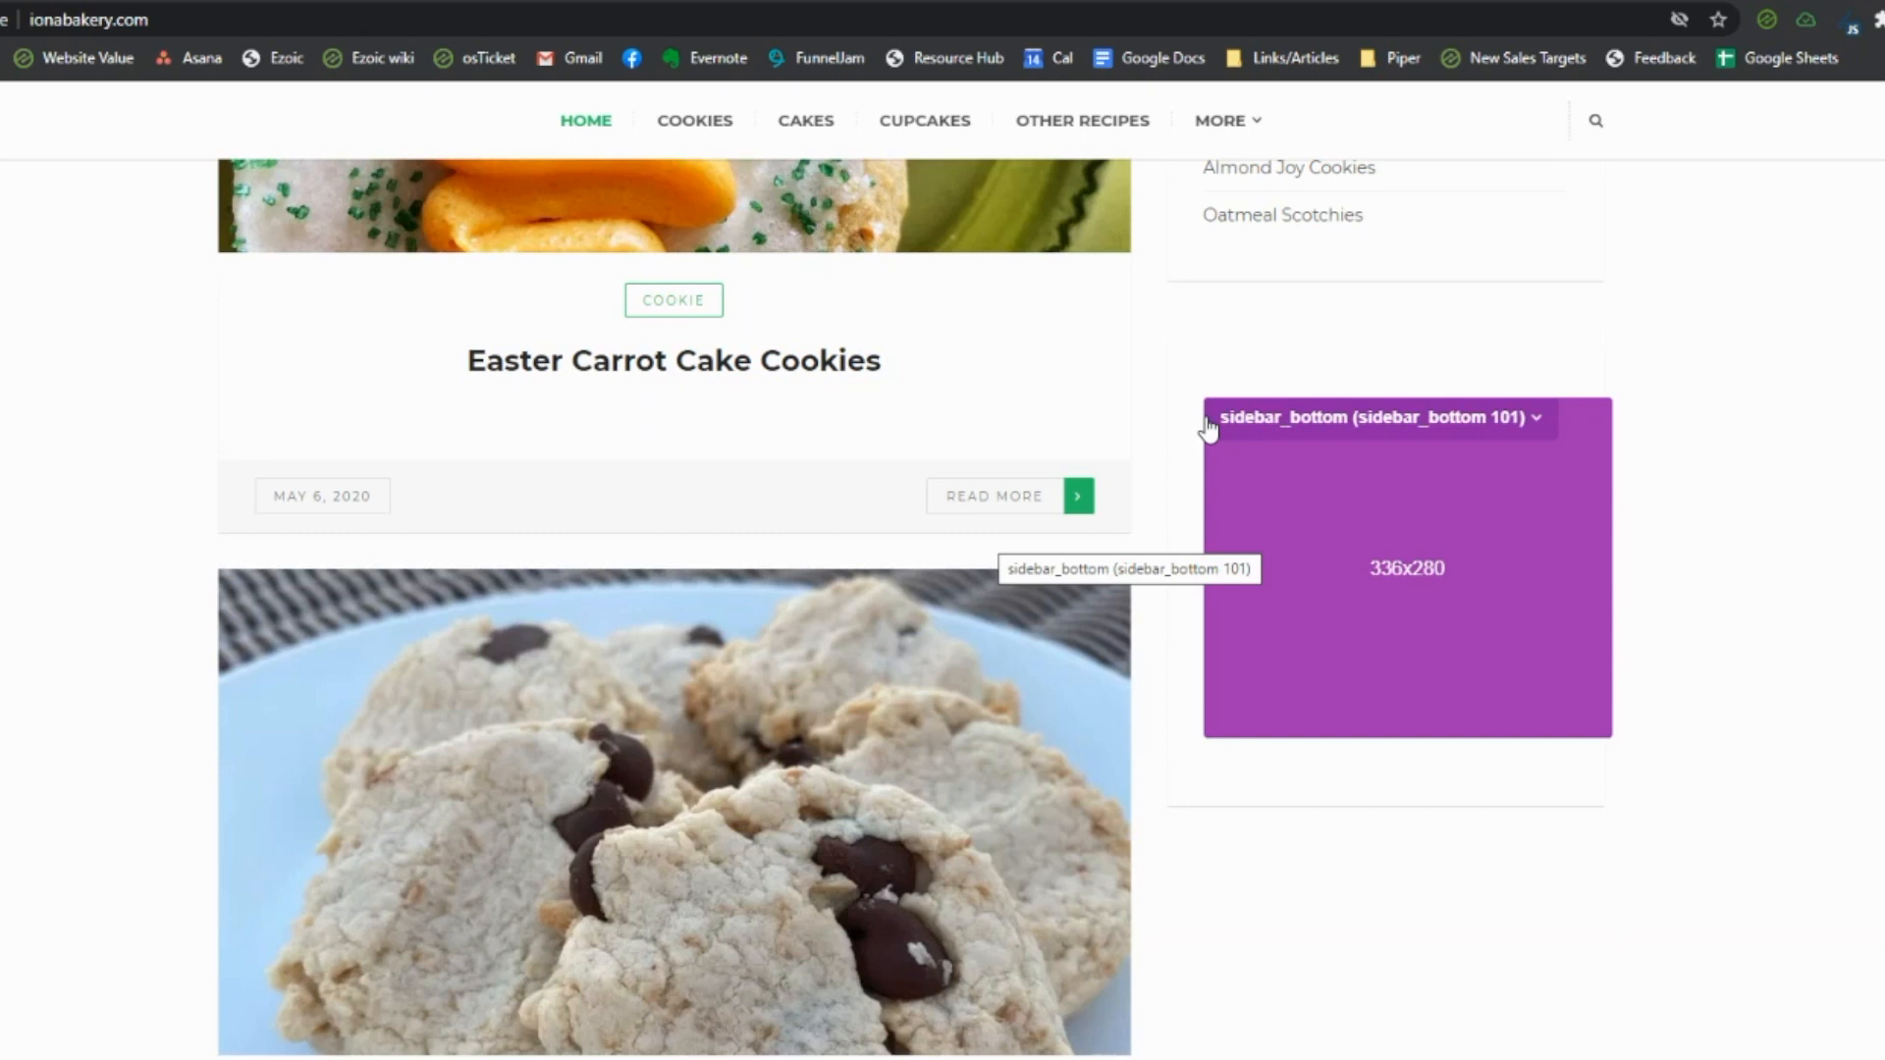
{"action": "mouse_move", "coordinate": [1228, 433]}
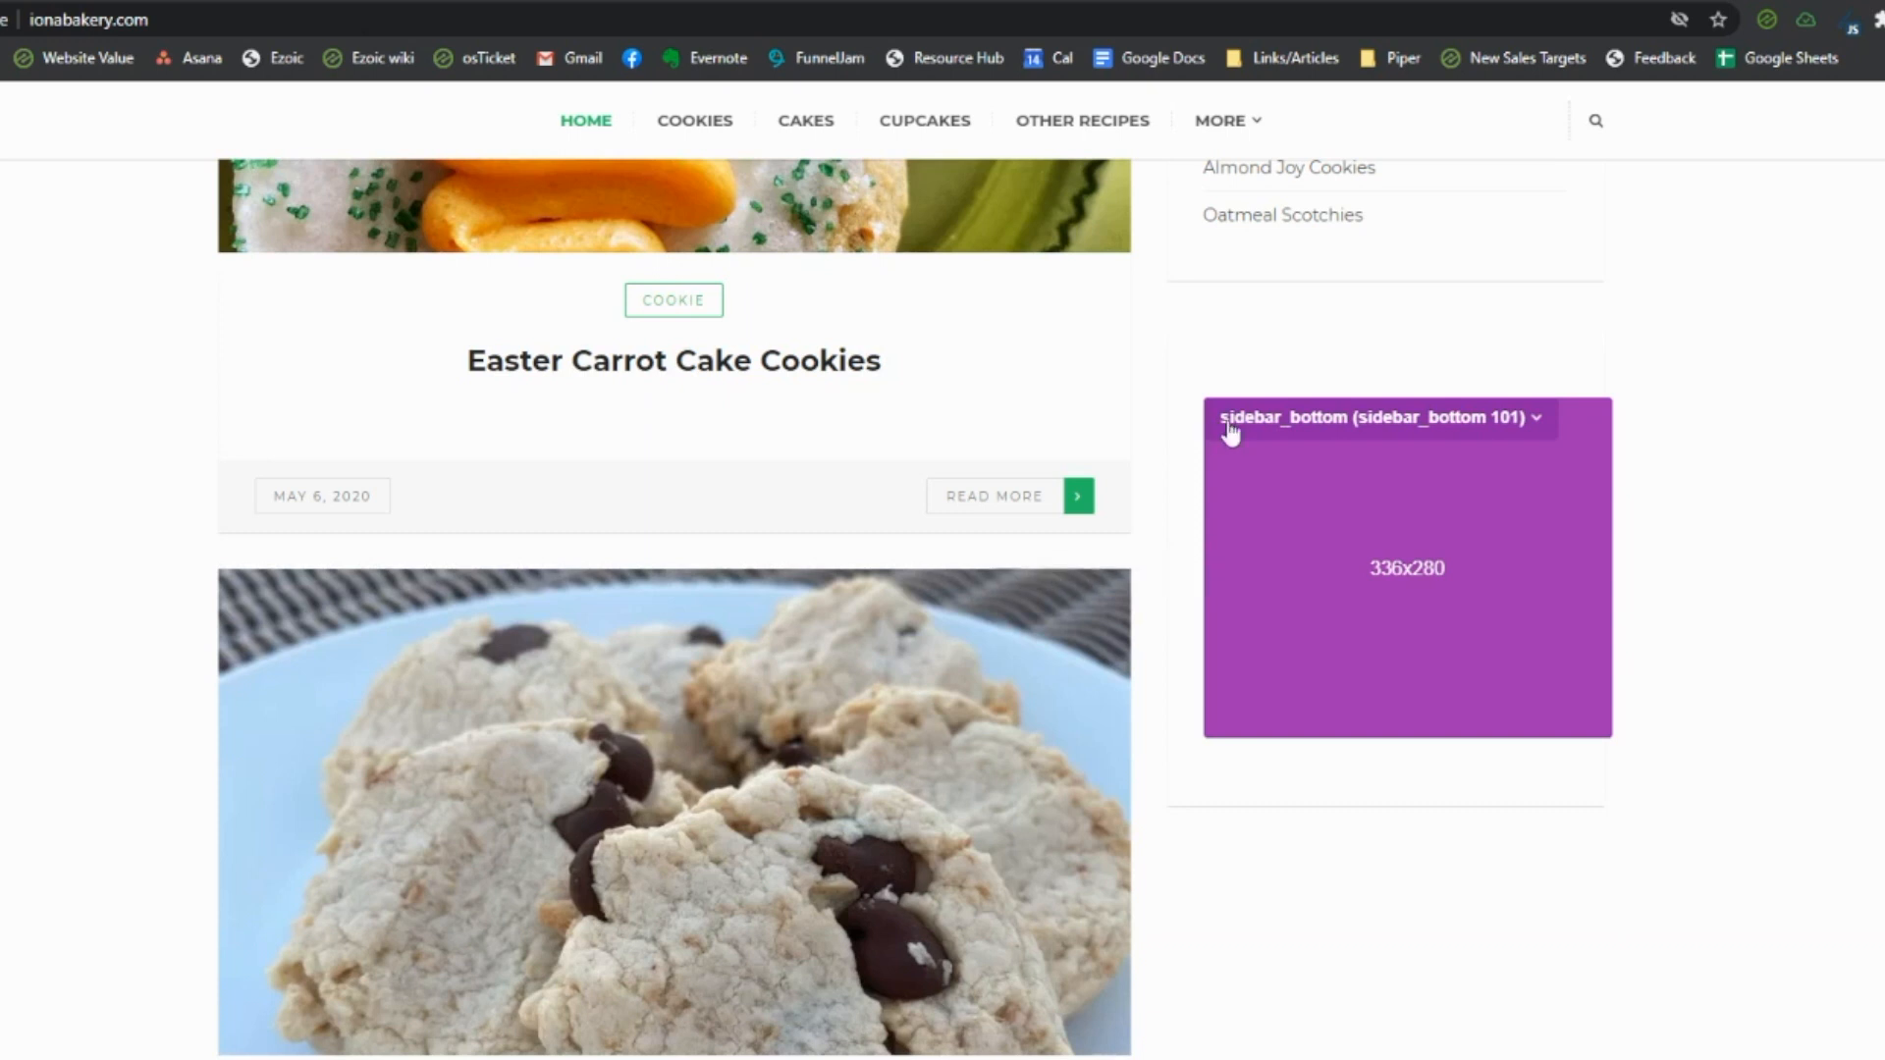